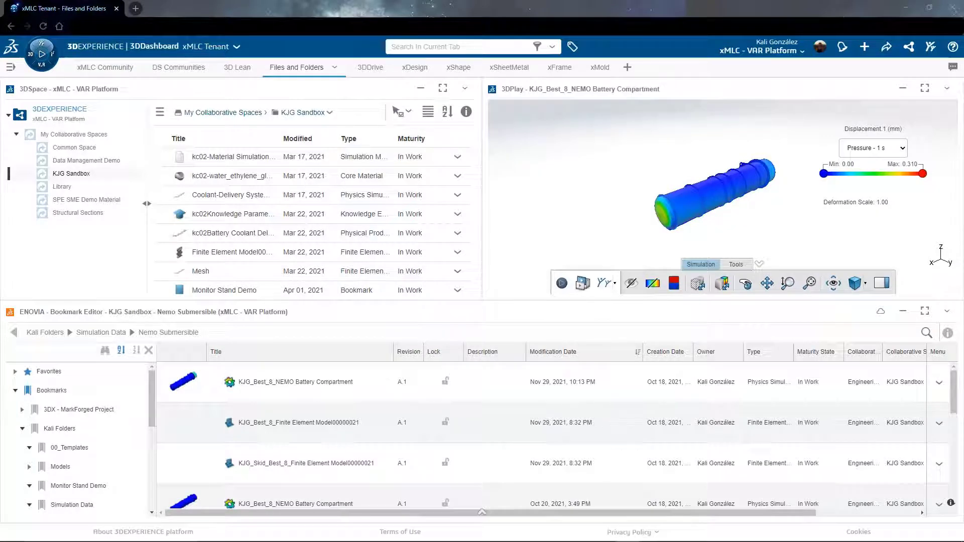
mouse_move(307, 330)
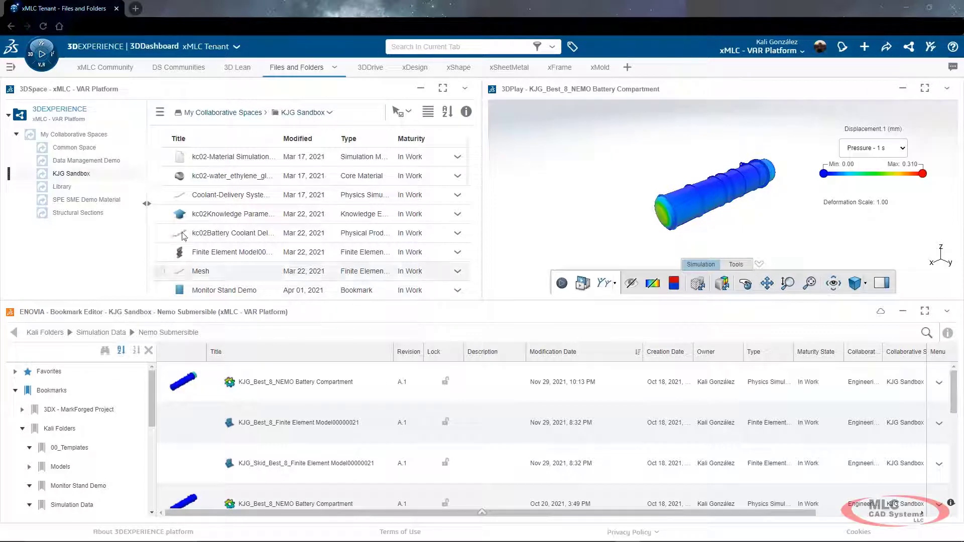
mouse_move(45, 55)
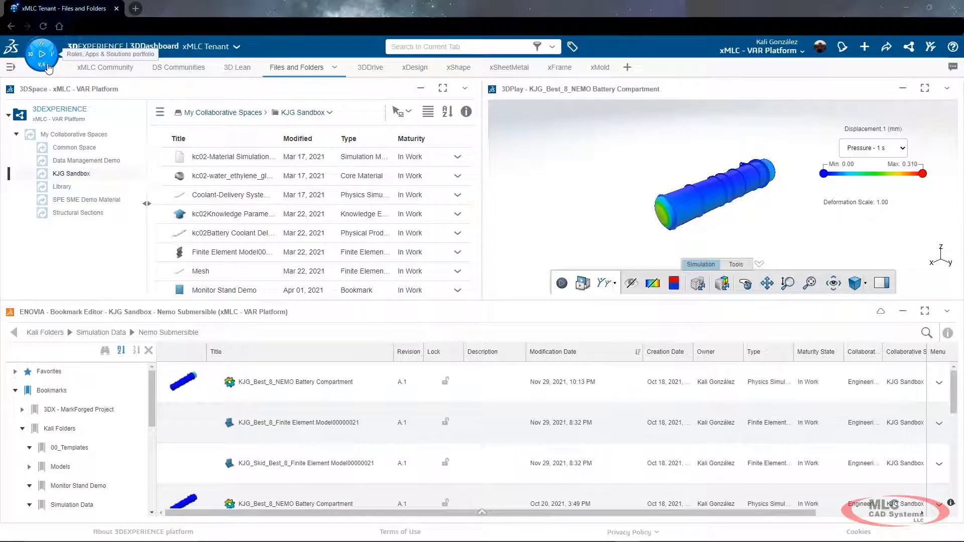
Step: Show the apps of the Collaborative Designer for SOLIDWORKS role from the compass under My Roles
click(38, 53)
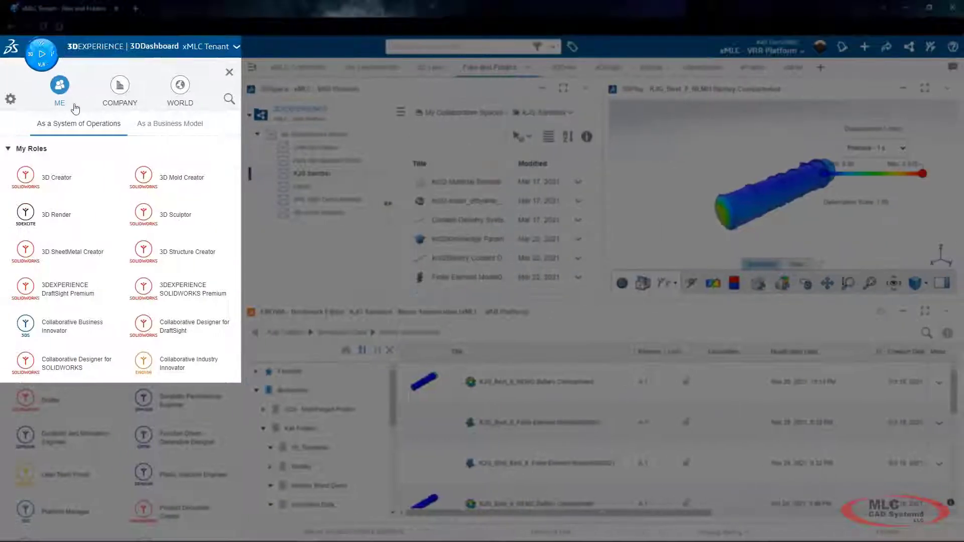
mouse_move(100, 274)
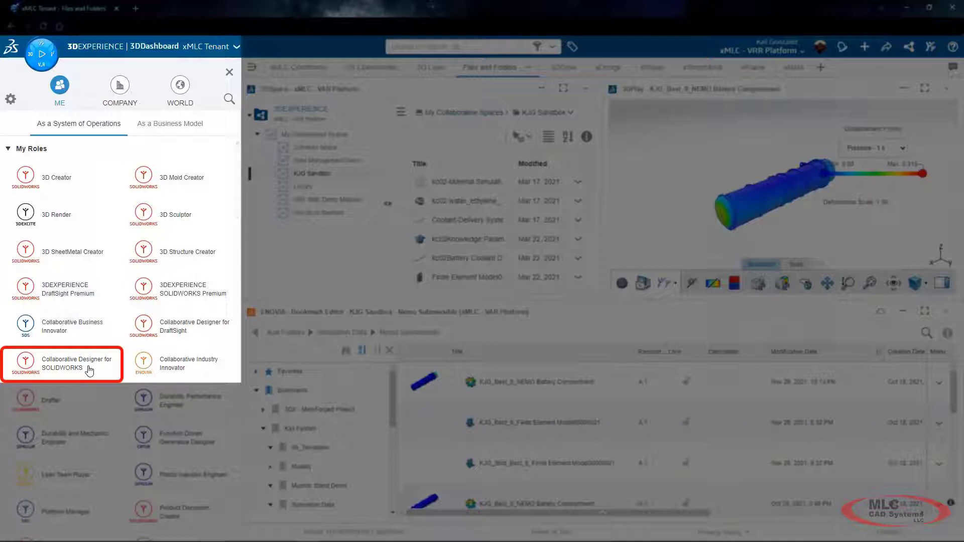
click(60, 366)
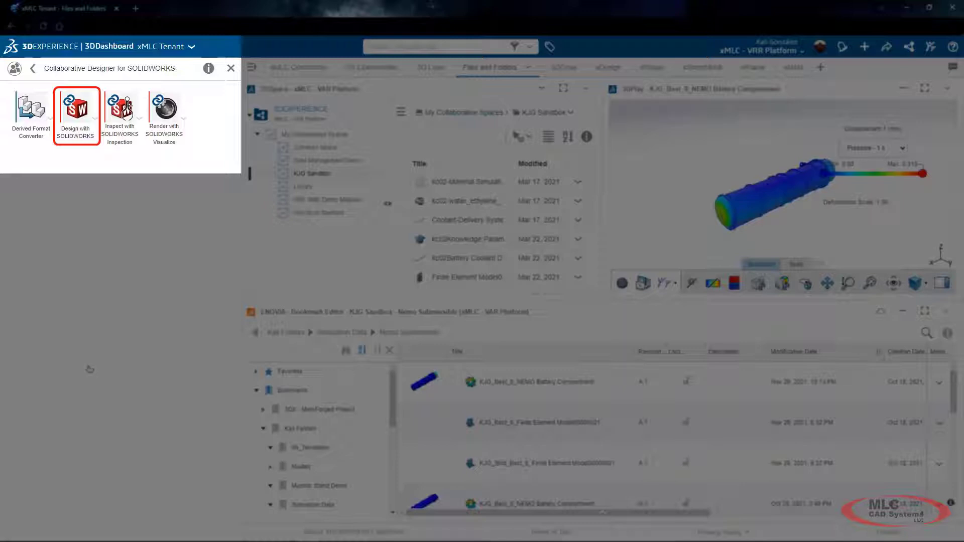
mouse_move(88, 370)
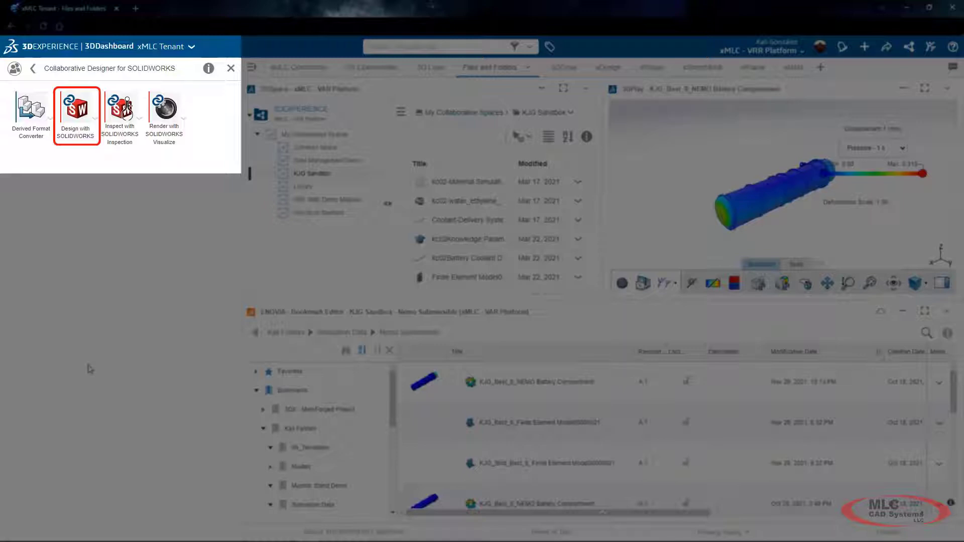
mouse_move(99, 354)
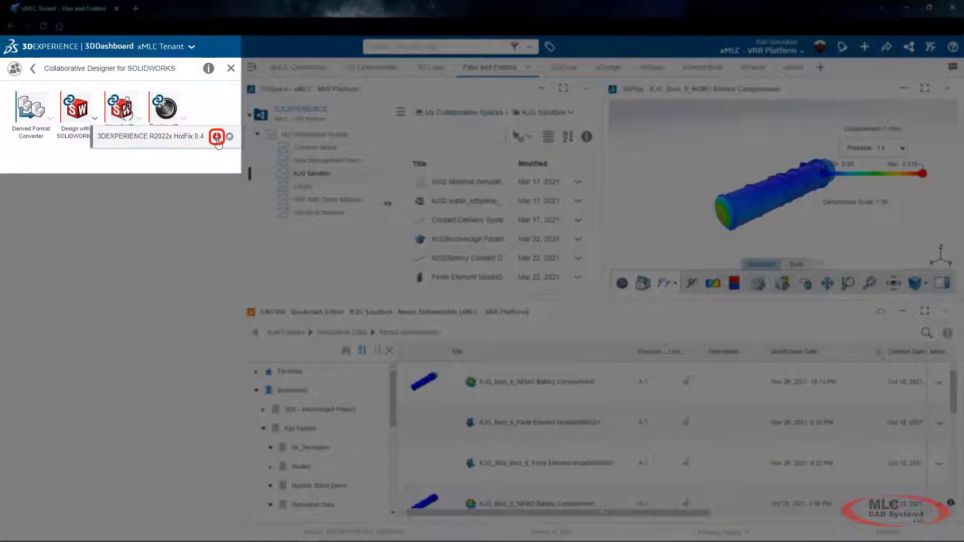
Step: Check the pending R2022x HotFix 0.5 installation update beside Design with SOLIDWORKS
click(216, 137)
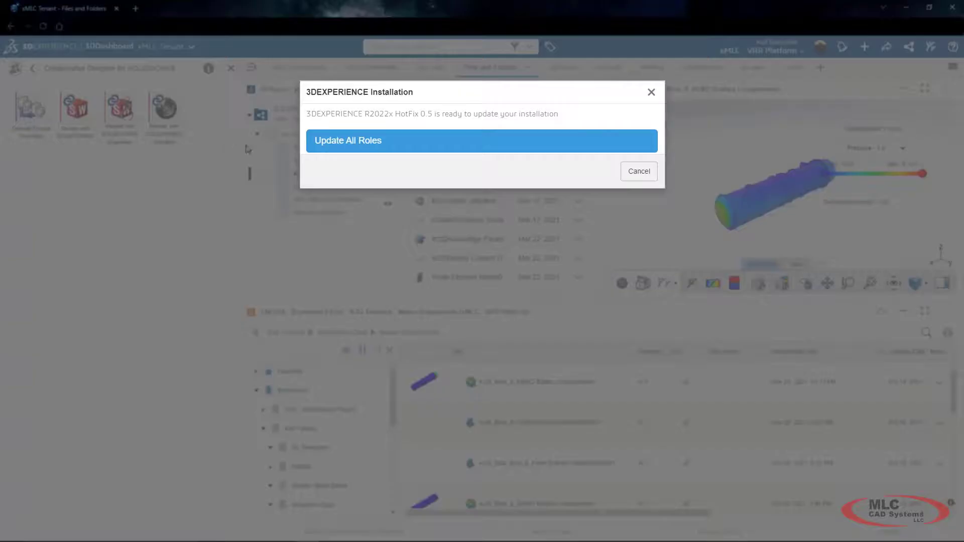
mouse_move(420, 149)
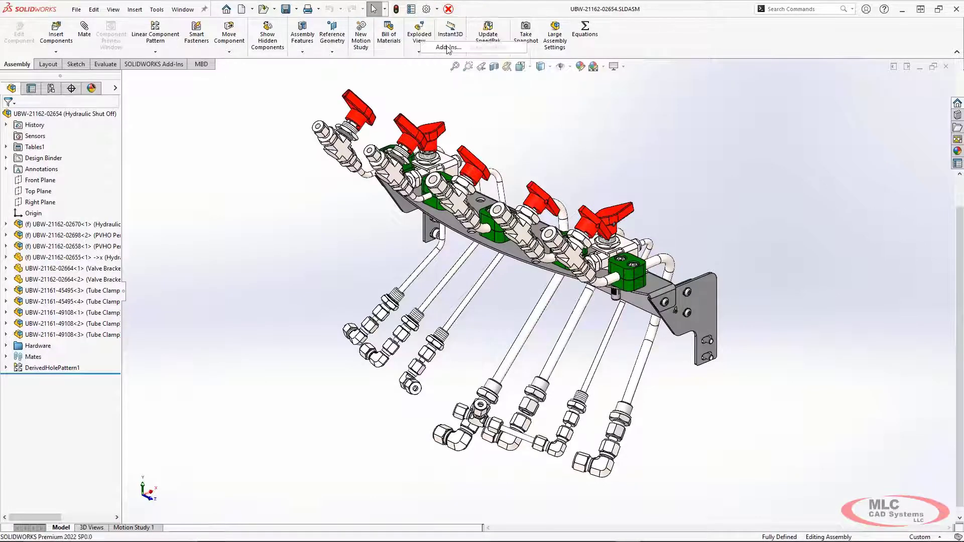
Step: Enable the 3DEXPERIENCE add-in in Tools > Add-Ins and confirm, bringing up the 3DPassport login
click(452, 46)
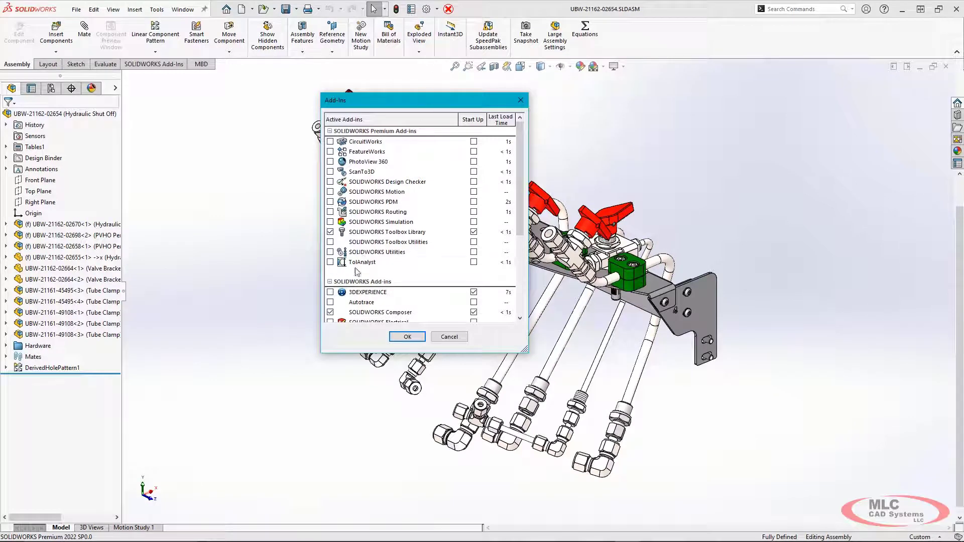
click(330, 291)
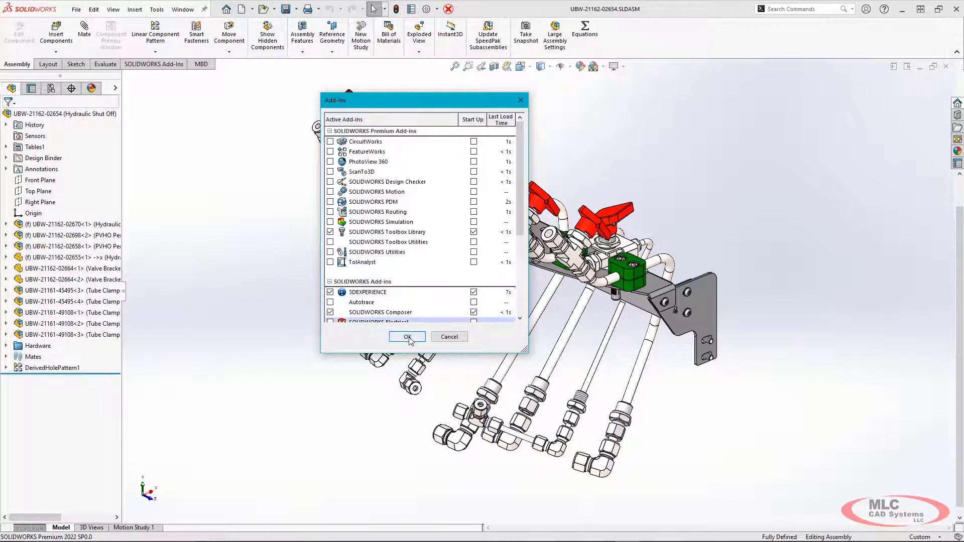
click(407, 336)
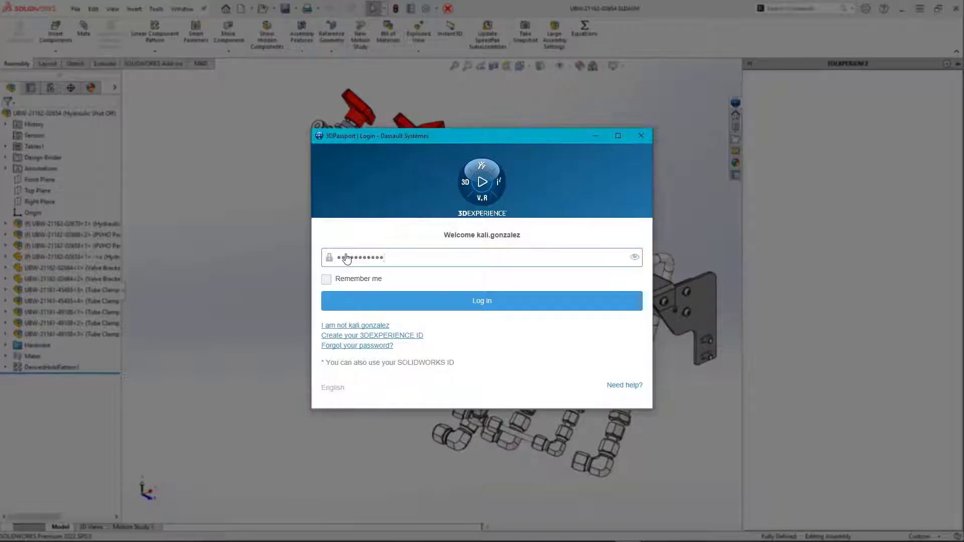
Step: Log in with Remember me checked, choosing the KJG Sandbox collaborative space with Leader role
click(326, 279)
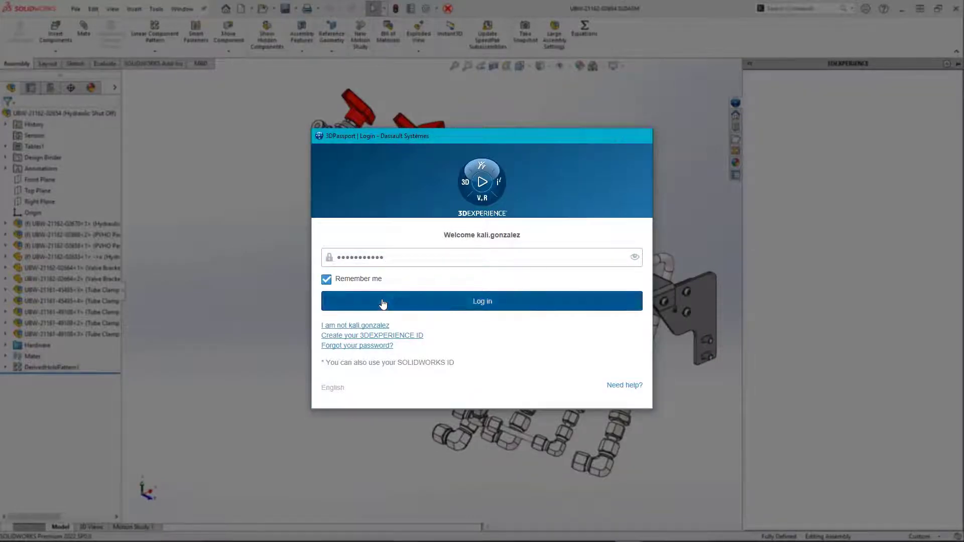
click(482, 302)
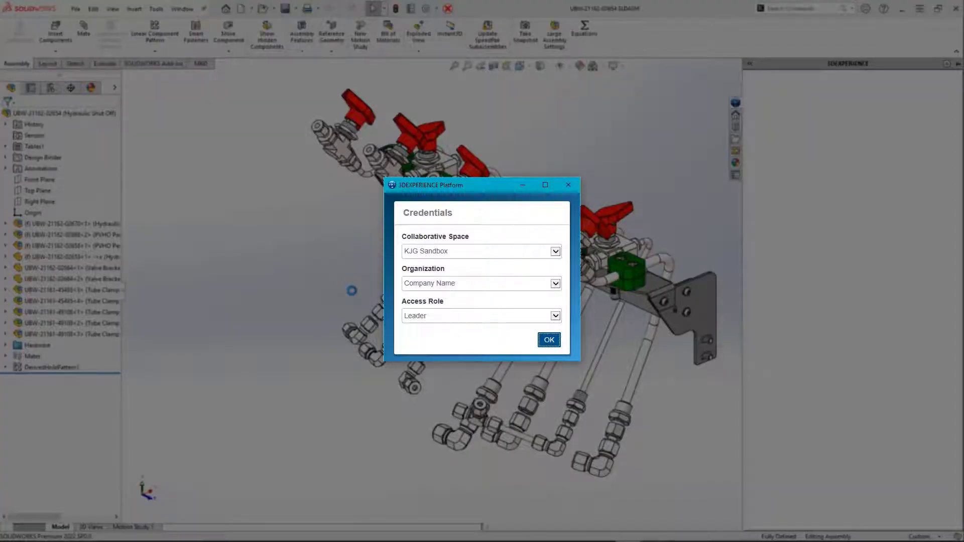
mouse_move(537, 251)
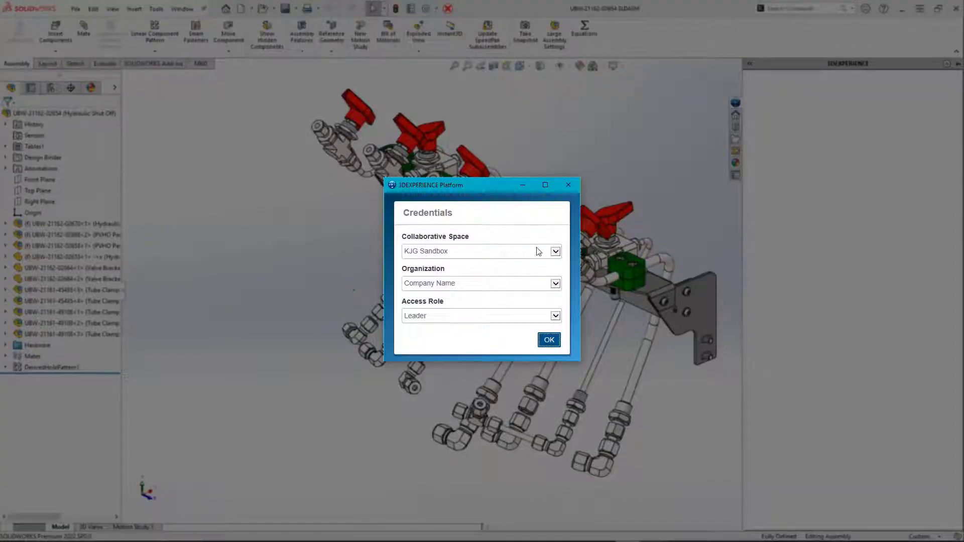
click(556, 251)
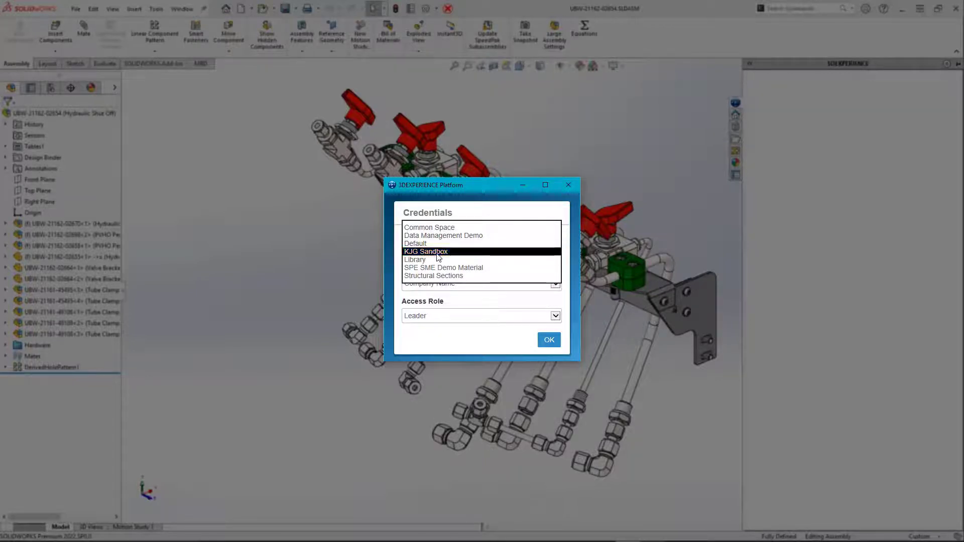
click(435, 251)
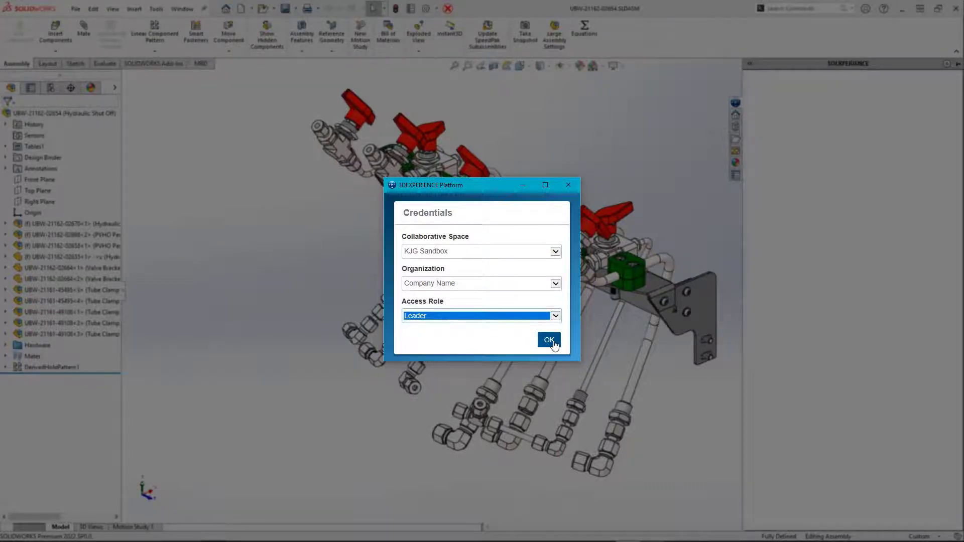
click(548, 340)
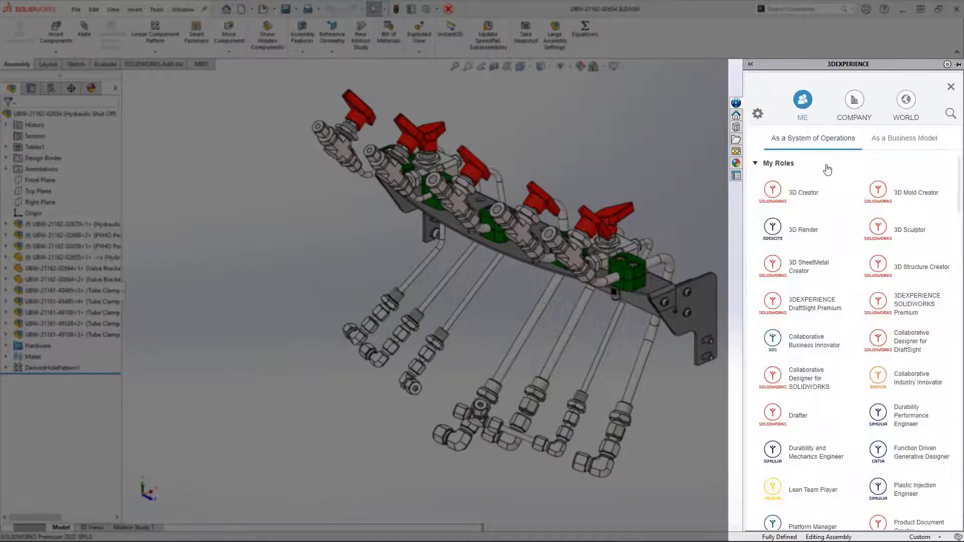
Step: Show MySession for the Hydraulic Shut Off assembly and collapse its sub-assemblies in the tree
scroll(down, 3)
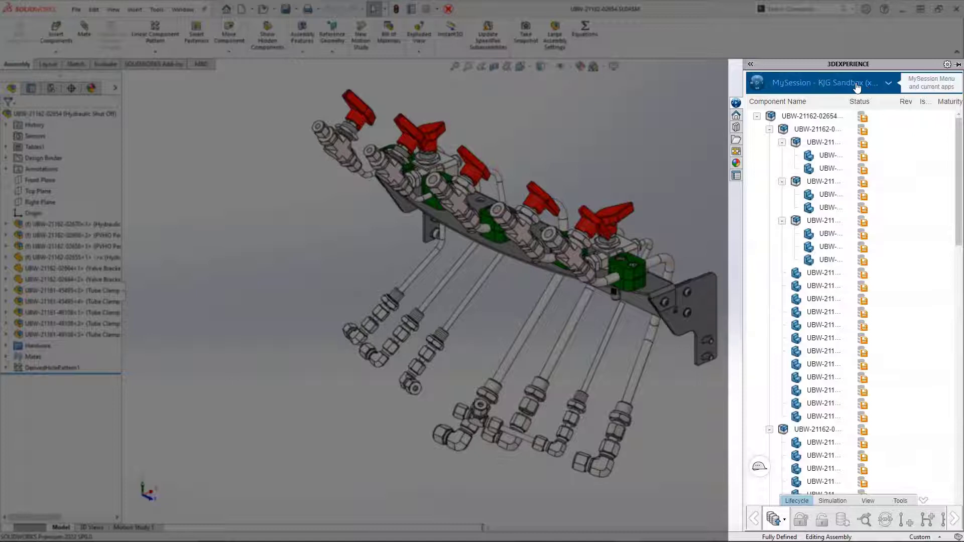
click(888, 83)
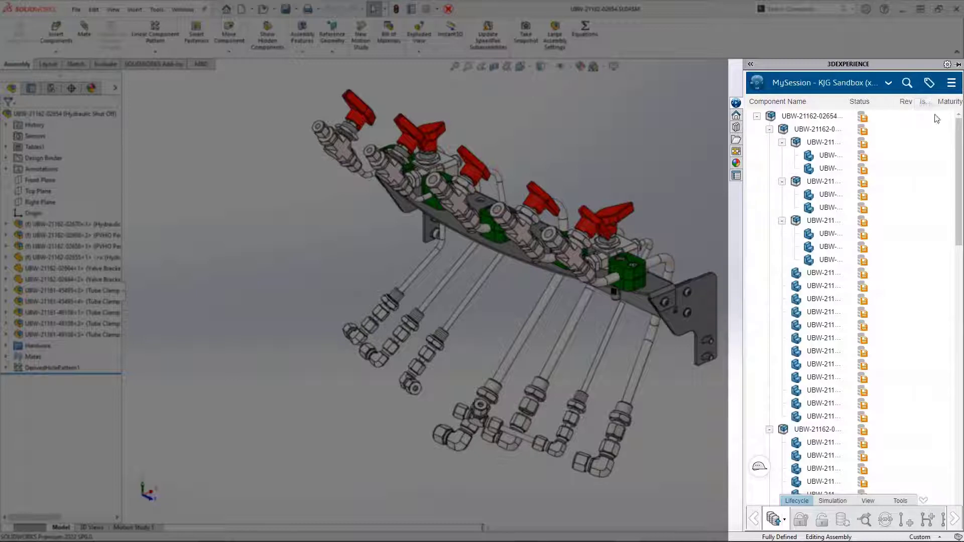
mouse_move(910, 135)
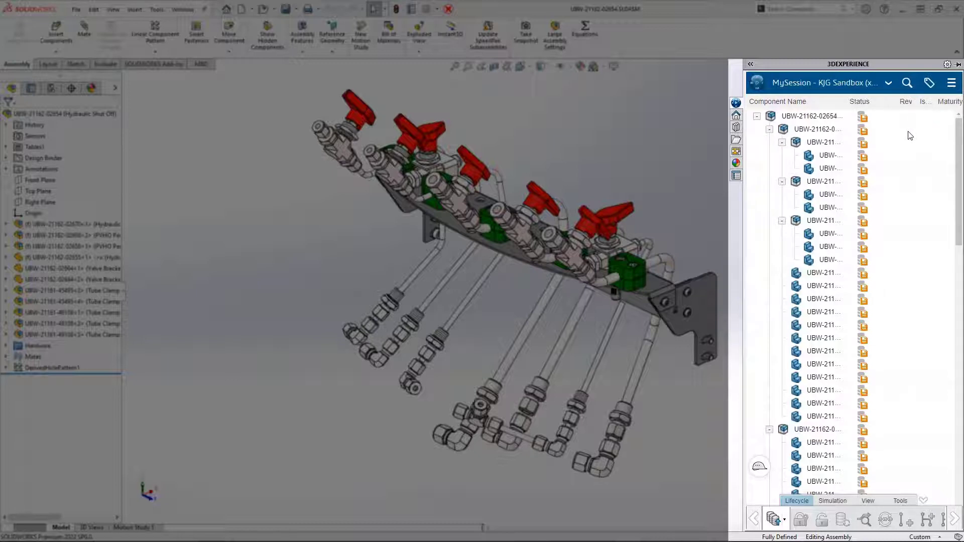
click(769, 129)
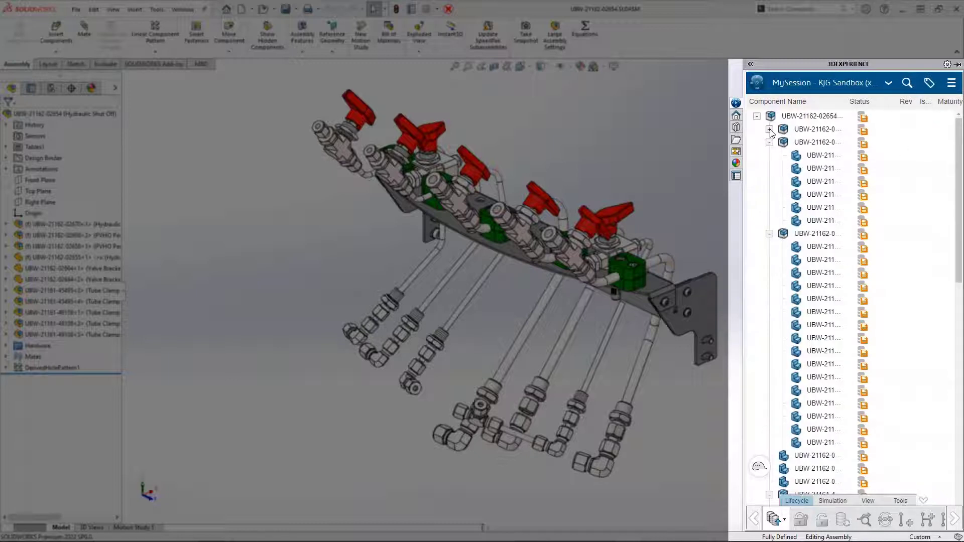
click(769, 129)
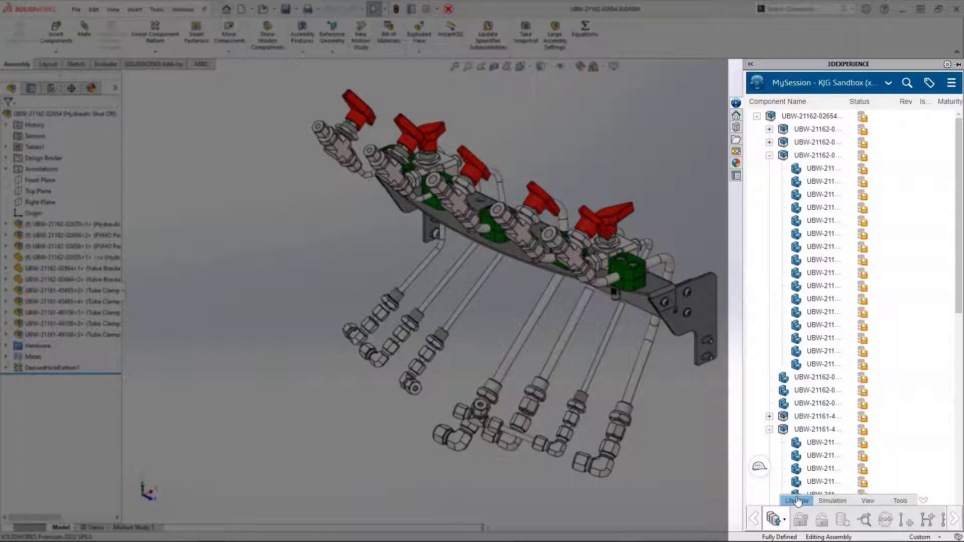
mouse_move(818, 504)
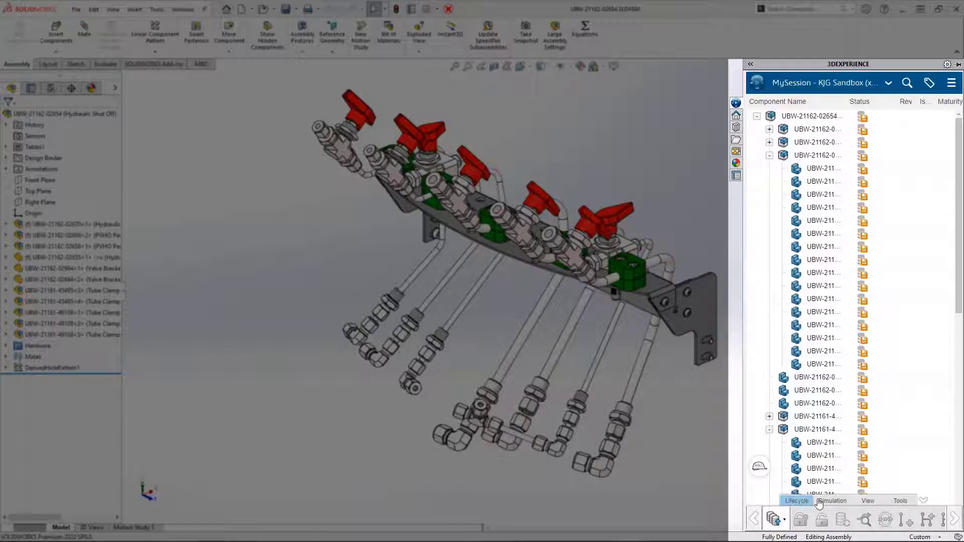
Step: Browse the Simulation, View and Tools action bar tabs of the session
click(834, 500)
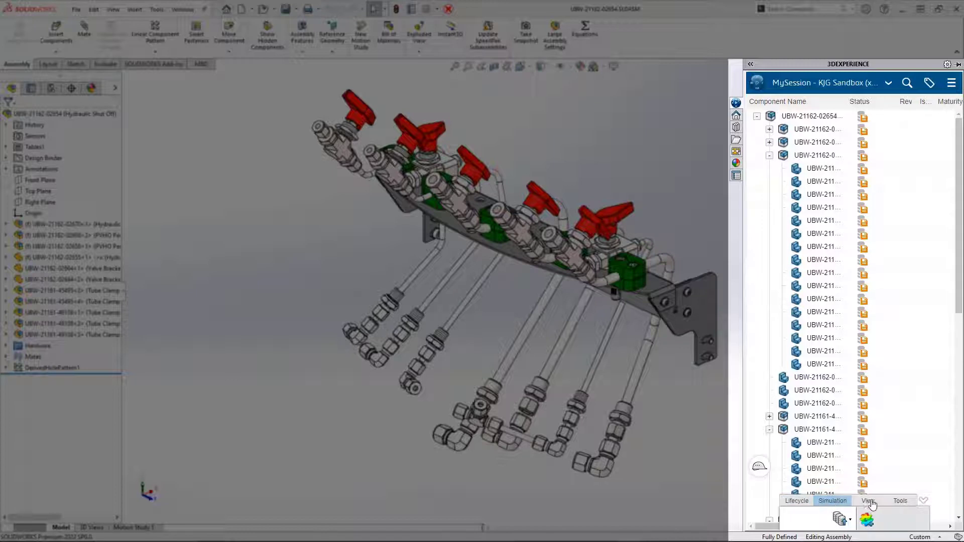
click(869, 500)
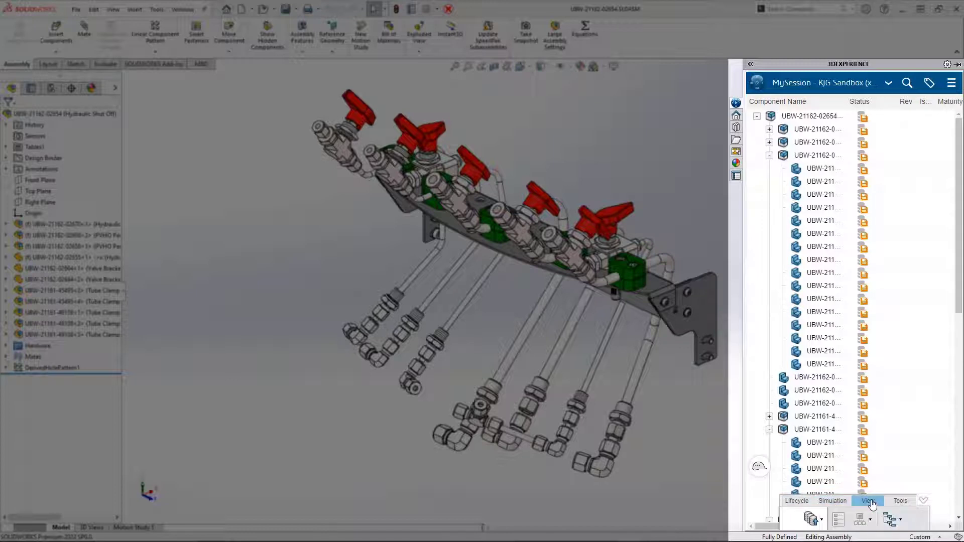
mouse_move(890, 520)
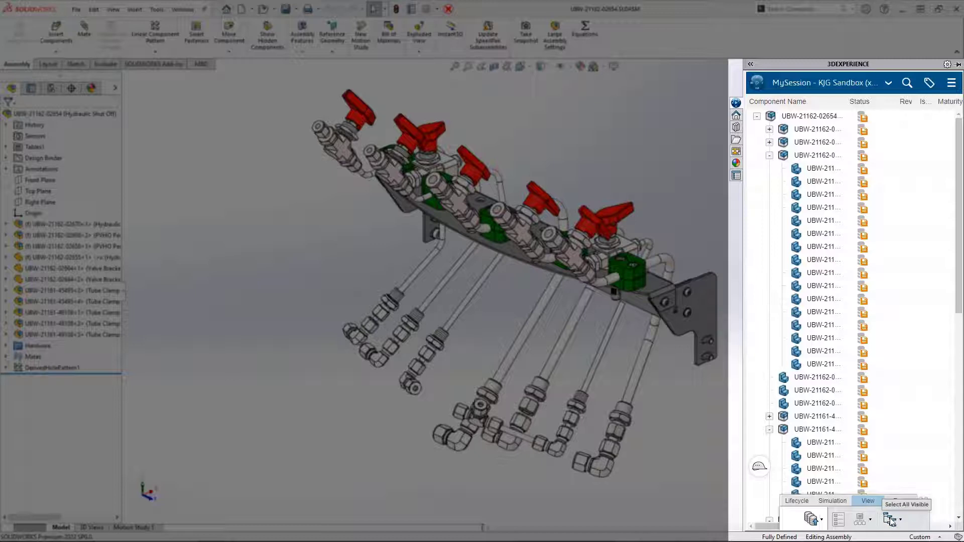
click(901, 500)
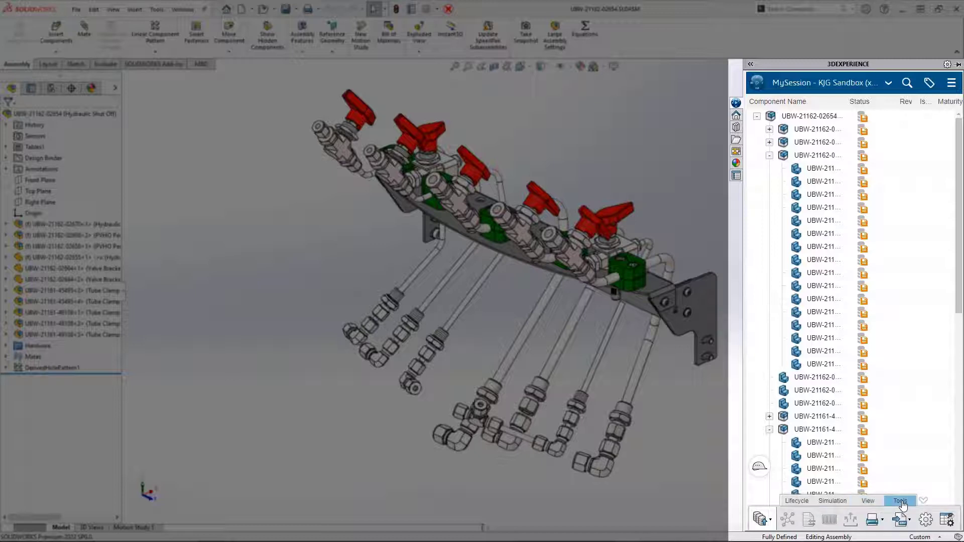
mouse_move(875, 520)
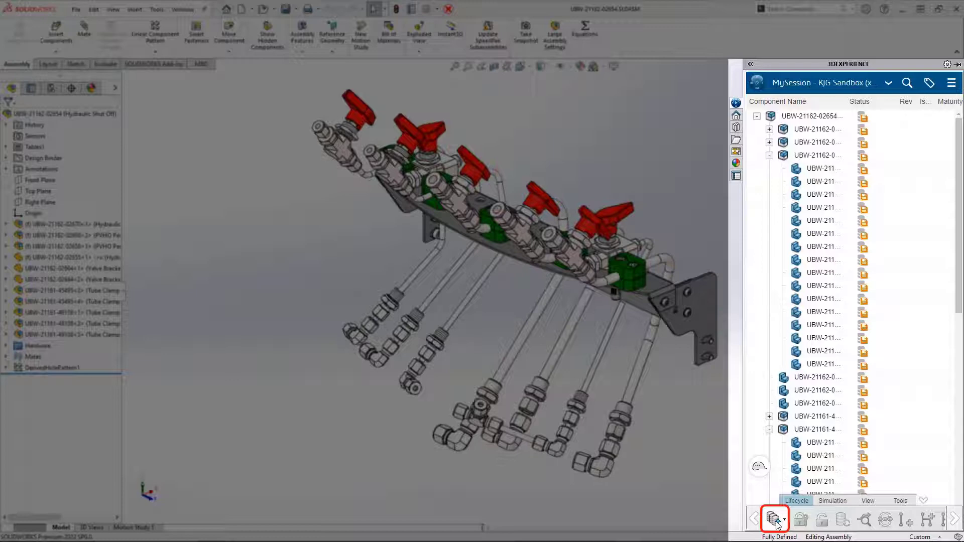
Step: Start Save to 3DEXPERIENCE, review the Copy to MyWork list, and copy all 45 files
click(774, 521)
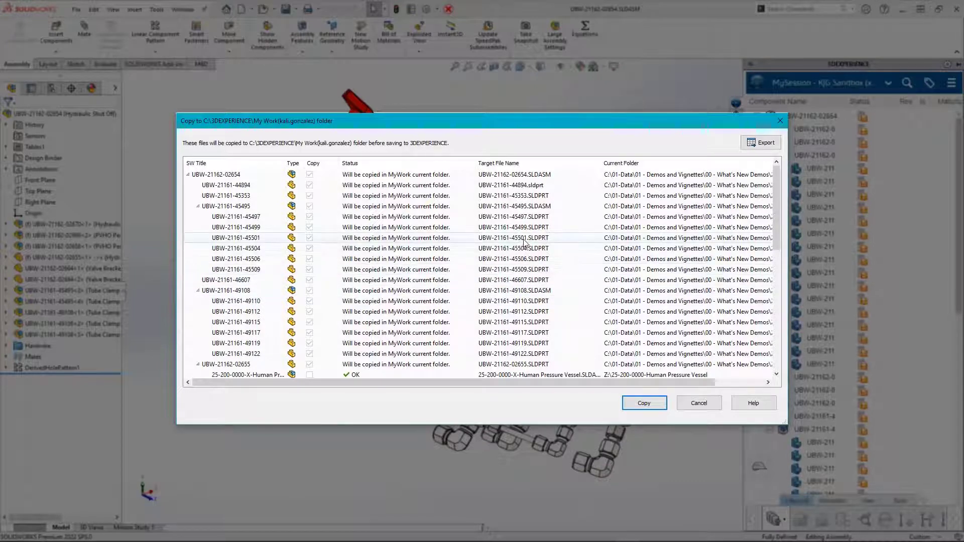
scroll(down, 3)
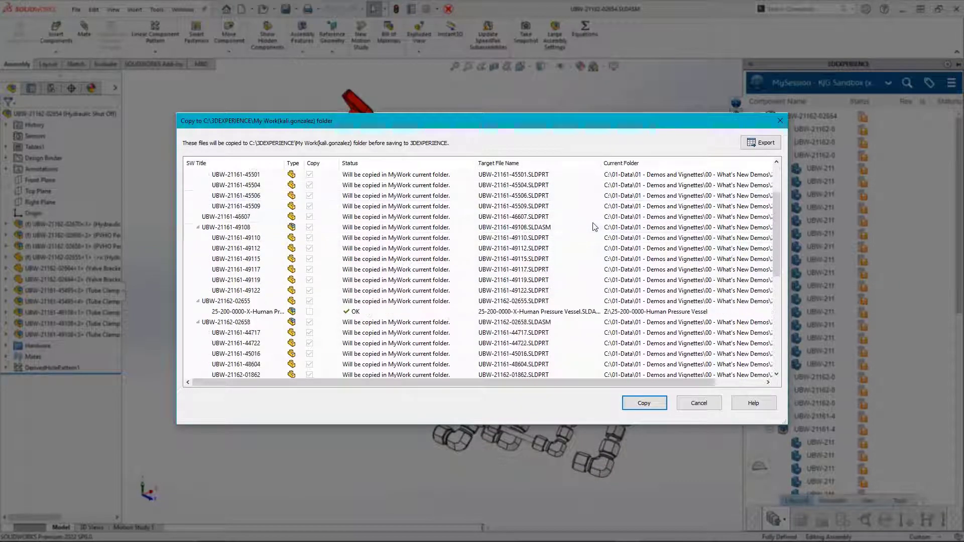
scroll(down, 3)
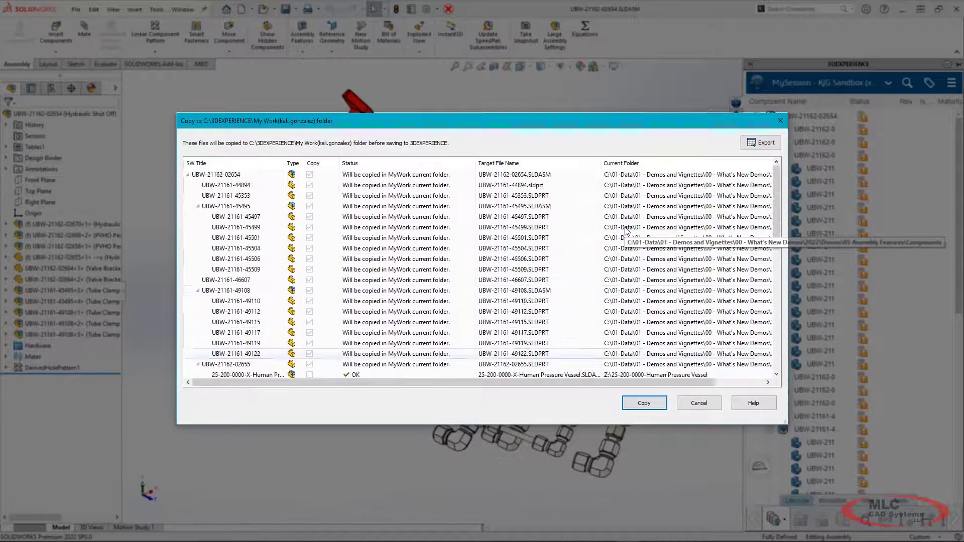
mouse_move(597, 358)
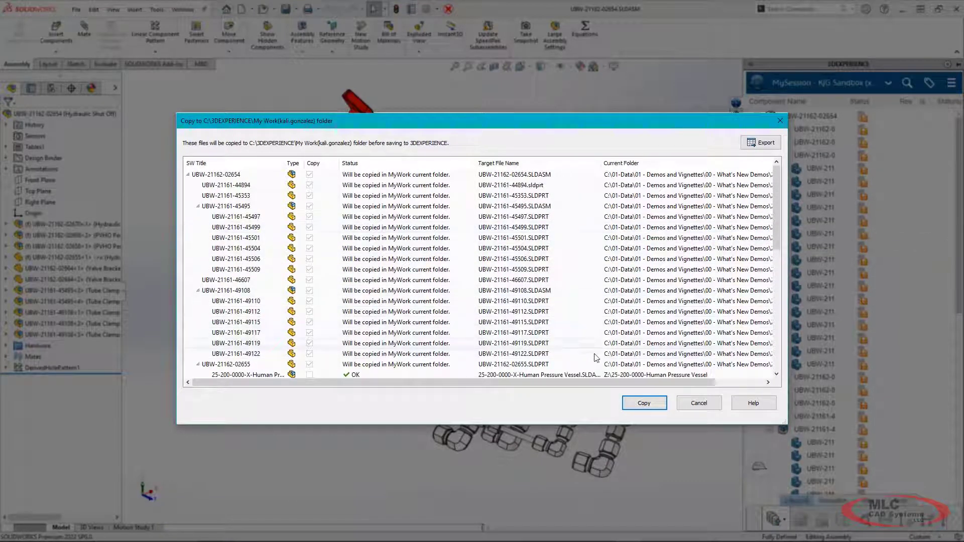
click(645, 403)
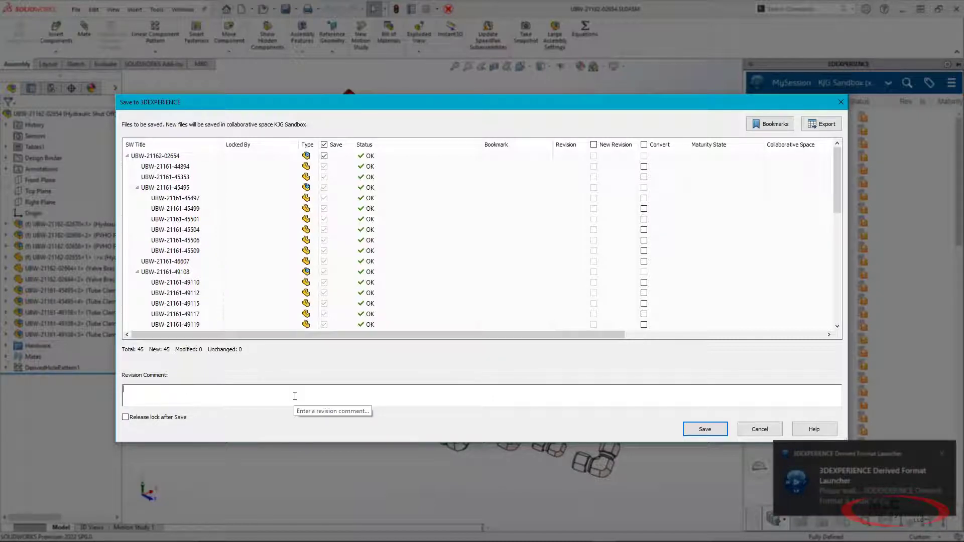
Step: Enter revision comment 'Initial Upload', enable Convert and Get CAD Mastership for all files, and go to Bookmarks
text(Initial U)
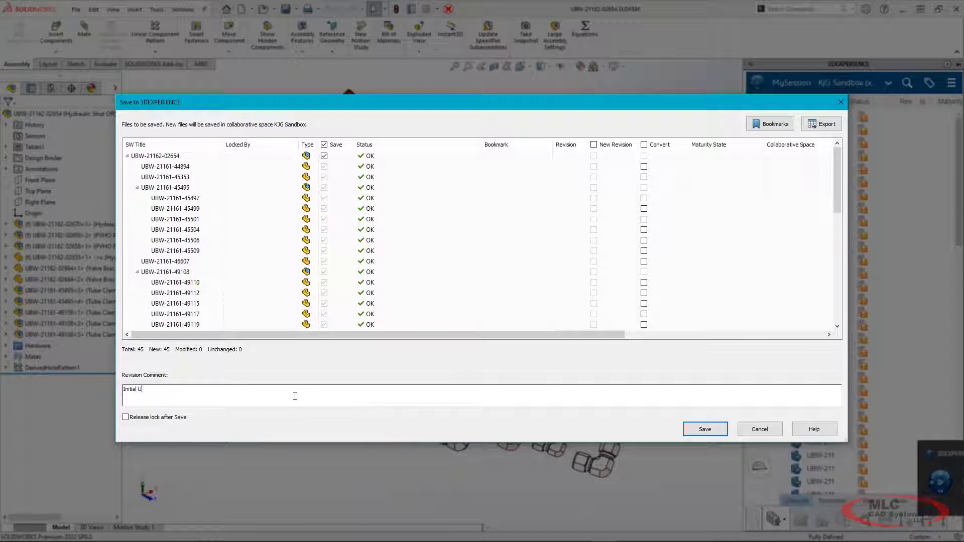
text(pload)
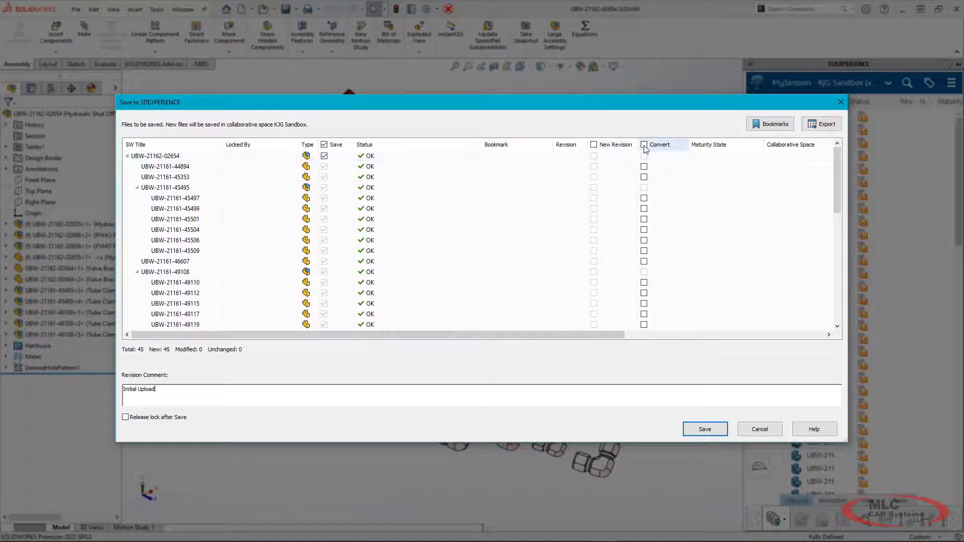
click(644, 144)
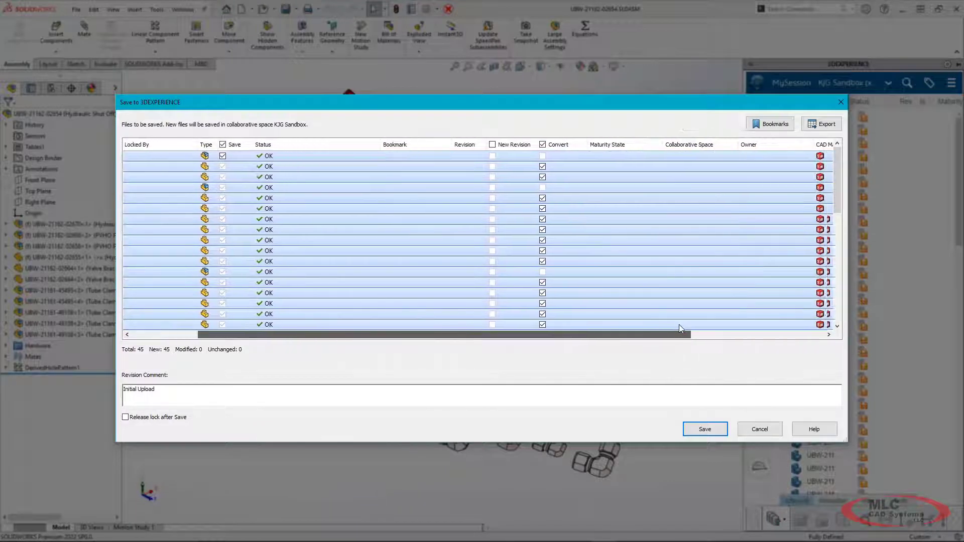
scroll(right, 3)
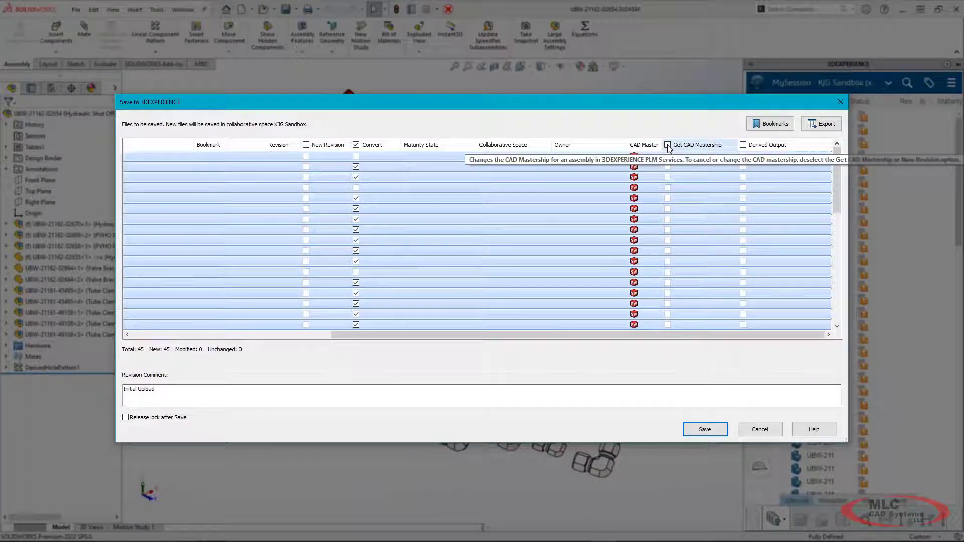
click(668, 145)
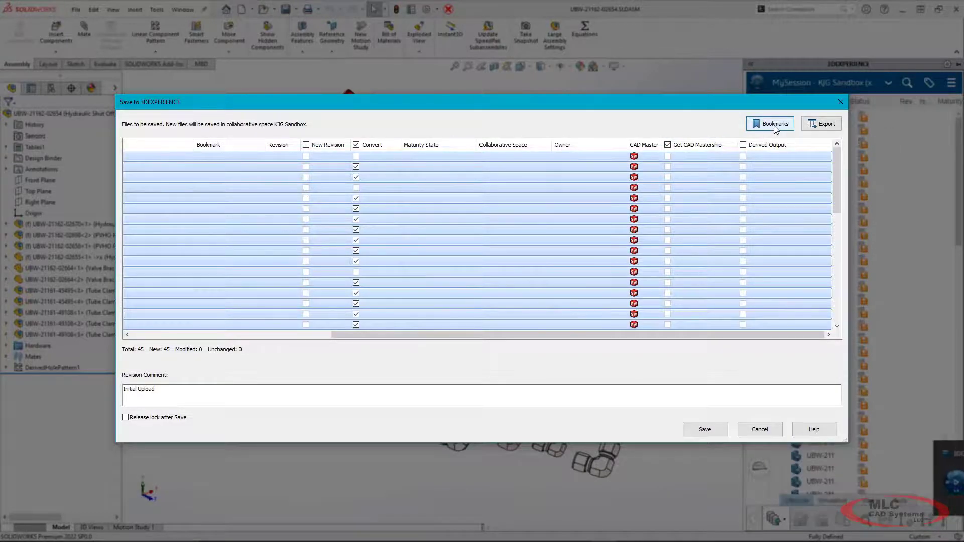
click(770, 124)
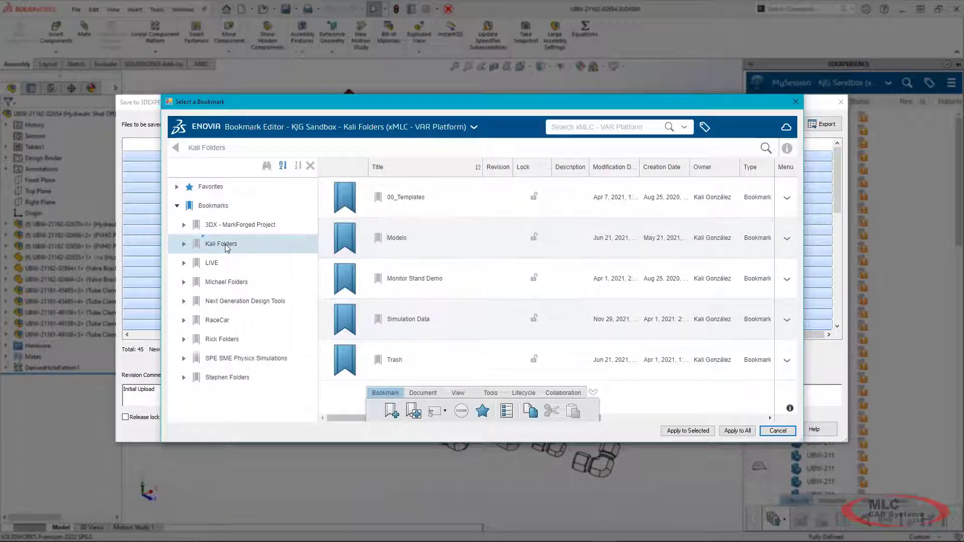
Step: Create a new bookmark inside Kali Folders and rename it 'Nemo-UBW Hydraulic Shut Off'
right_click(221, 244)
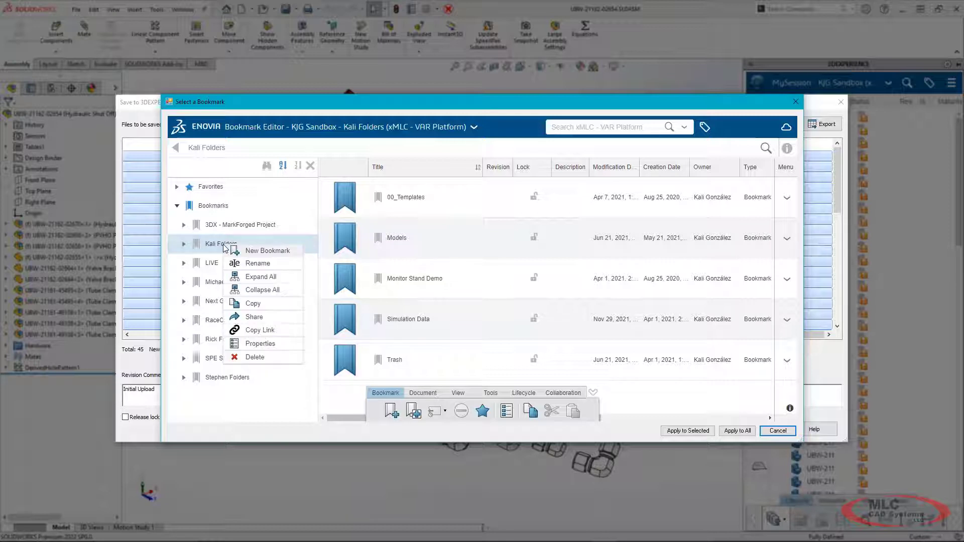
click(267, 251)
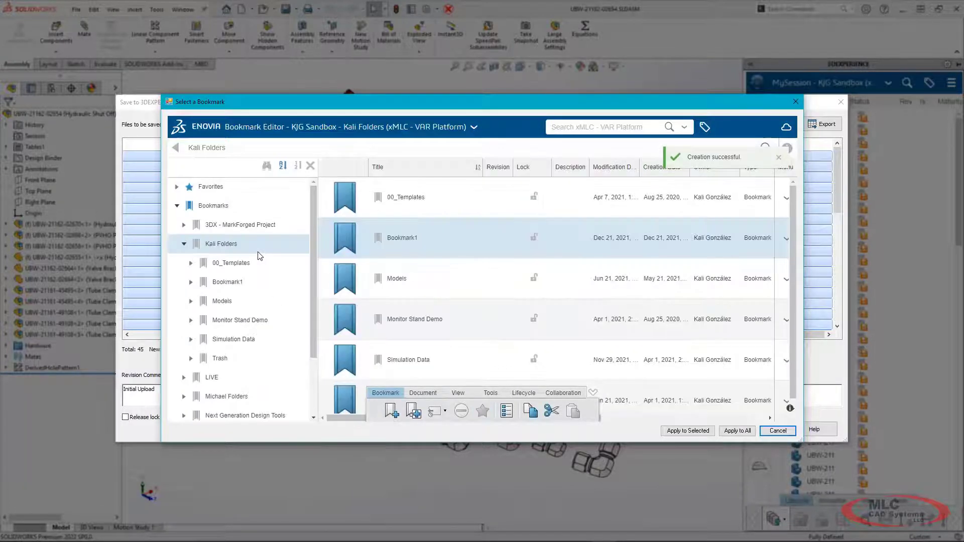
double_click(402, 237)
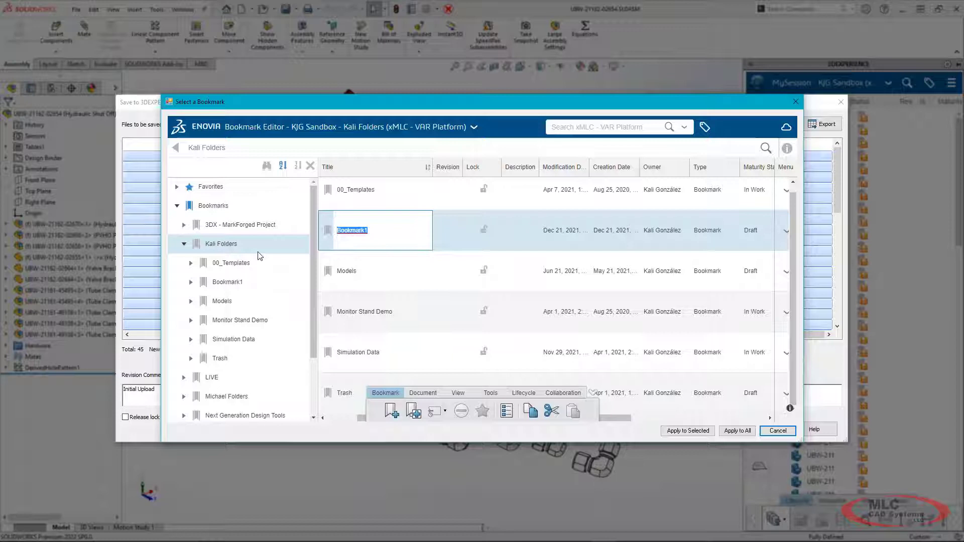
text(Nemo-UBW H)
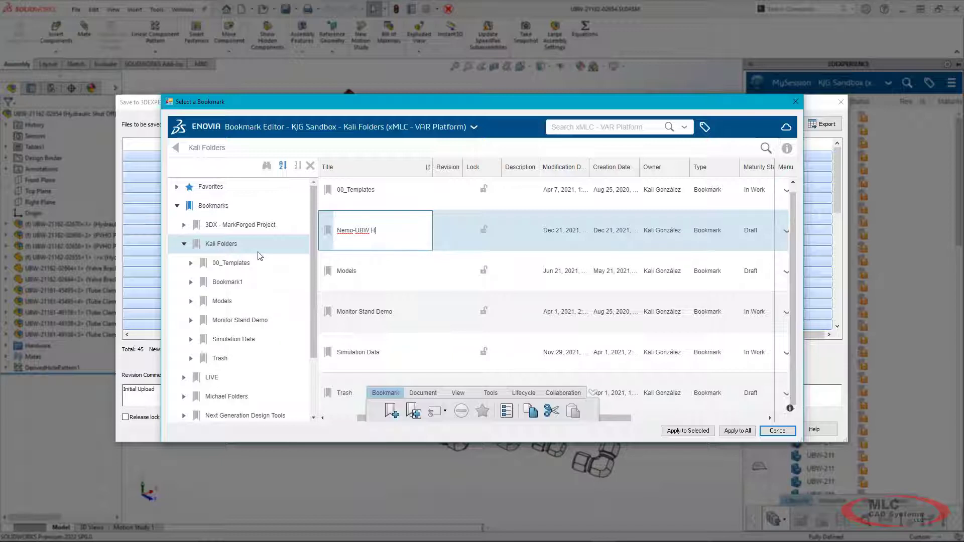
text(ydraulic)
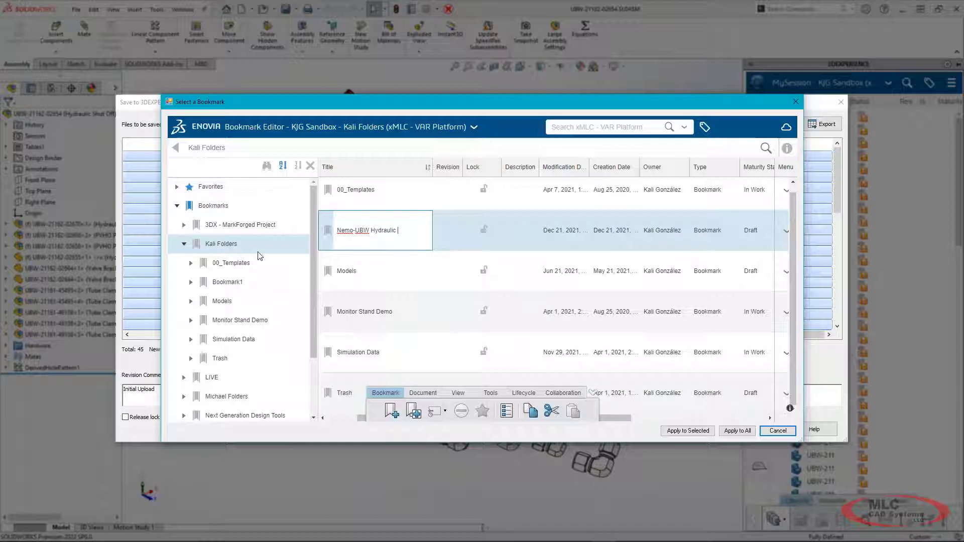
text(Shut Off)
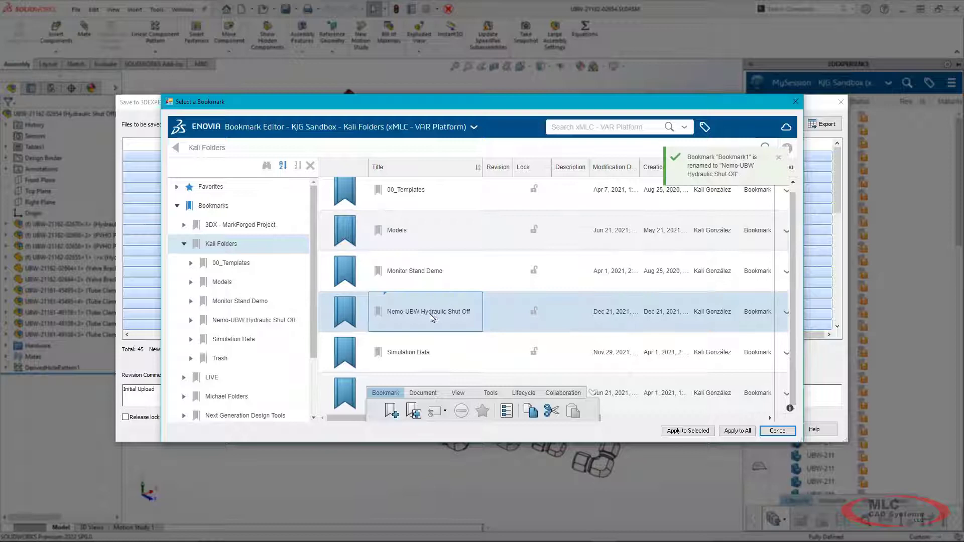
Step: Select the Nemo-UBW Hydraulic Shut Off bookmark and apply it to all files being saved
double_click(428, 311)
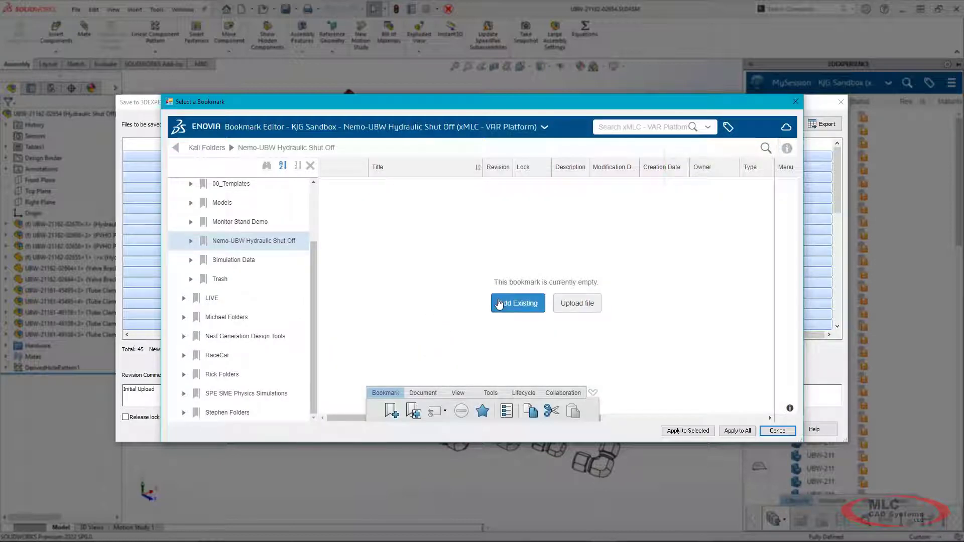
mouse_move(450, 302)
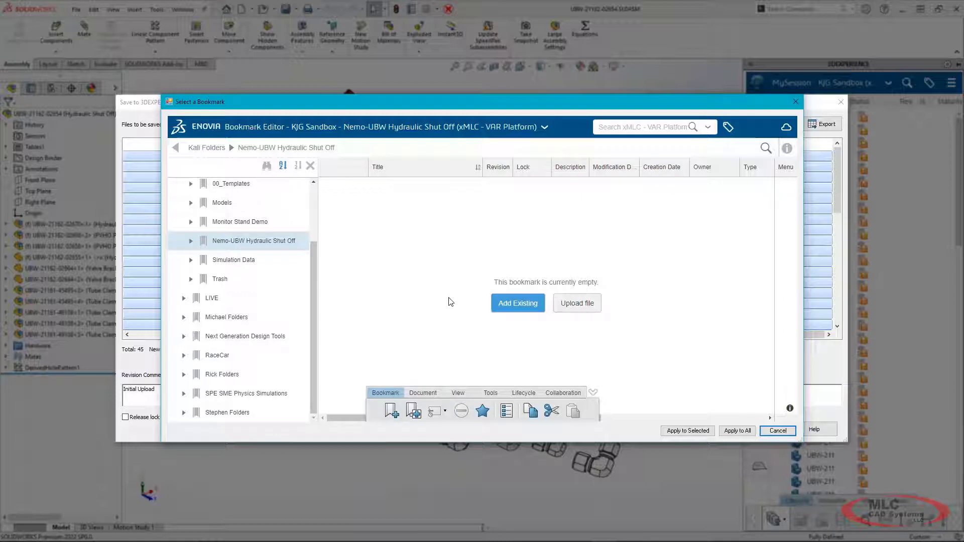
mouse_move(687, 434)
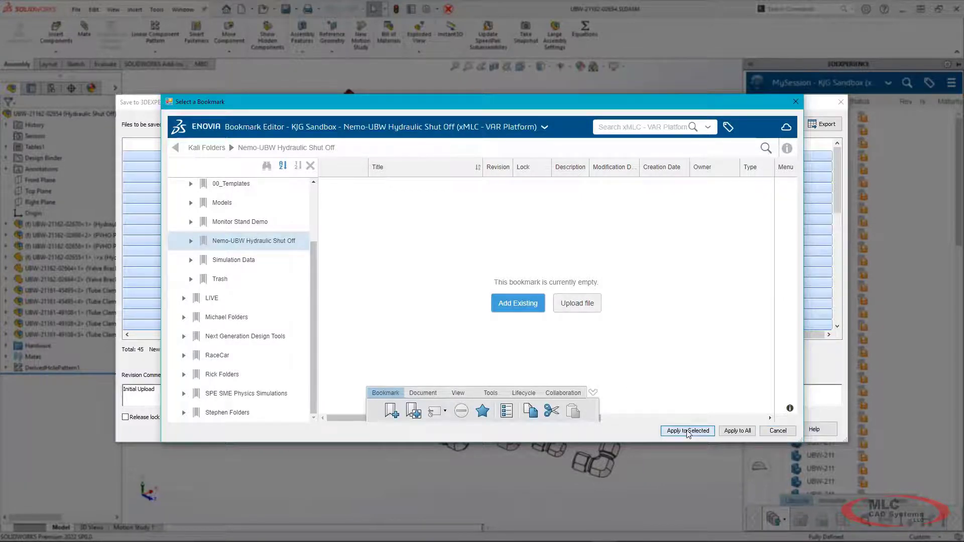
click(687, 431)
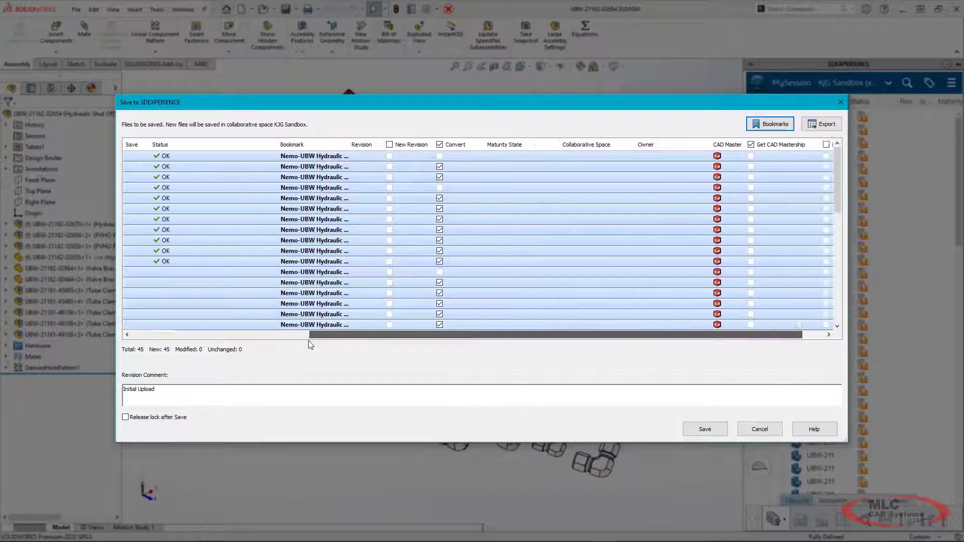
Step: Save all 45 assembly files to 3DEXPERIENCE at revision A, In Work
click(133, 144)
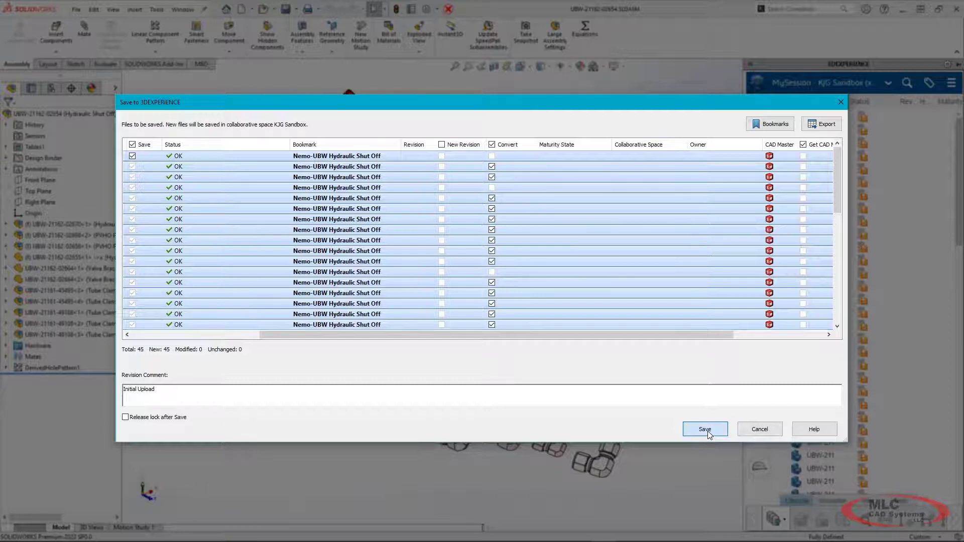
click(705, 429)
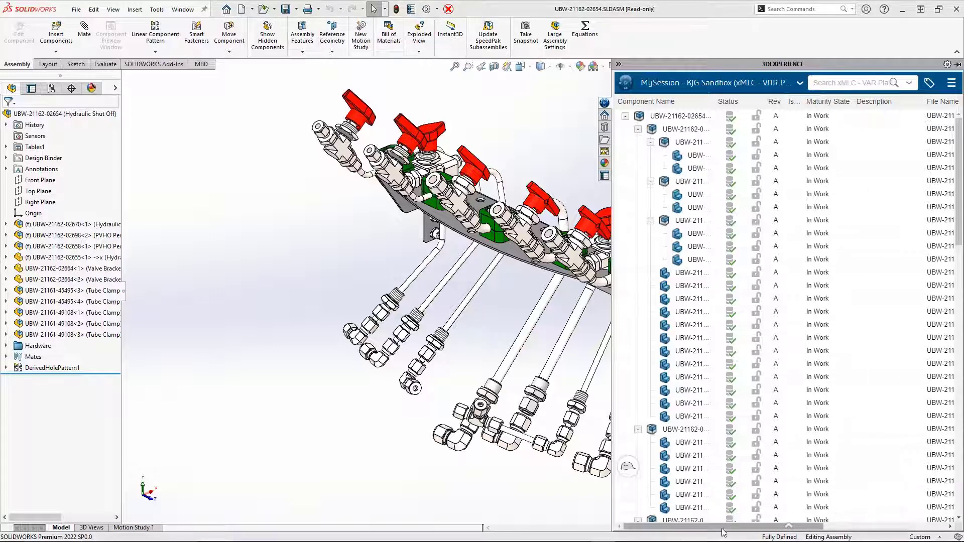
scroll(right, 3)
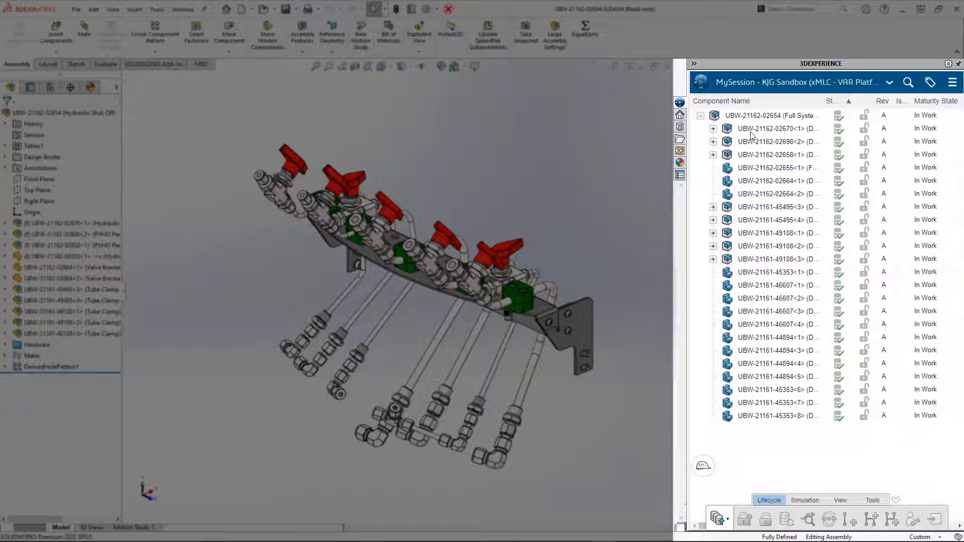
click(773, 128)
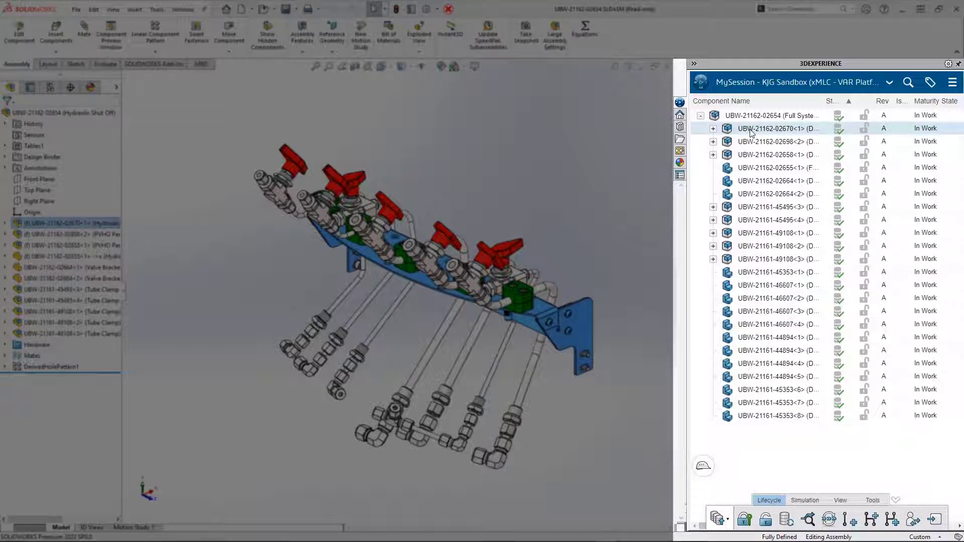
right_click(753, 128)
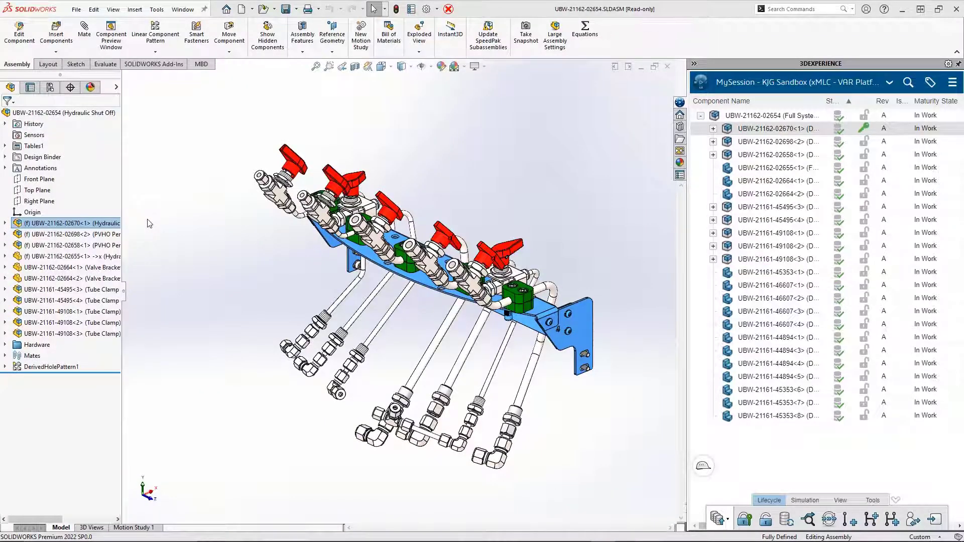
right_click(65, 223)
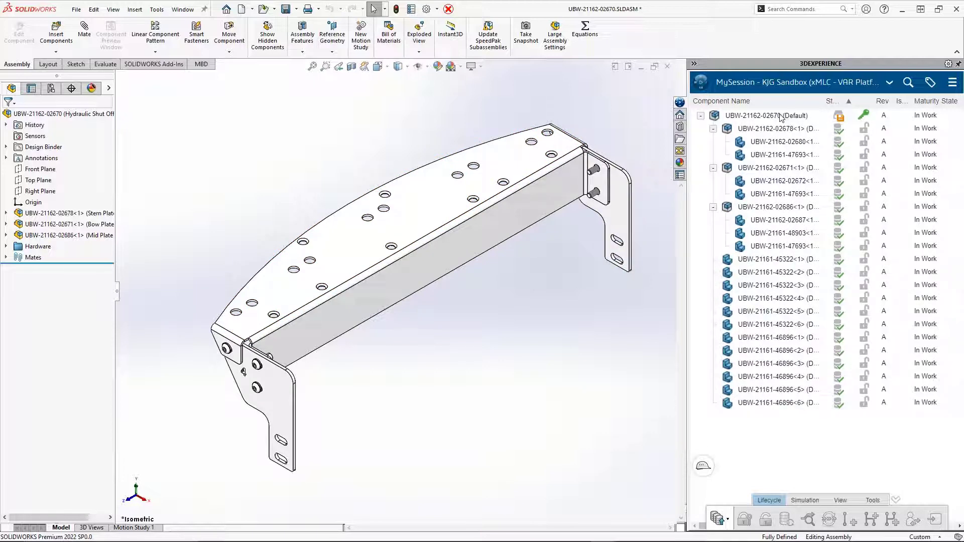
mouse_move(781, 115)
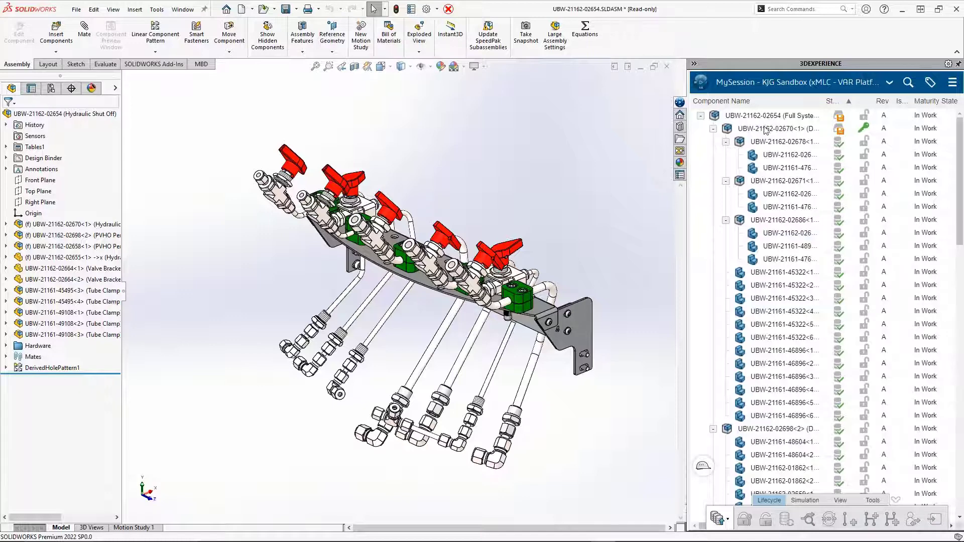
click(773, 116)
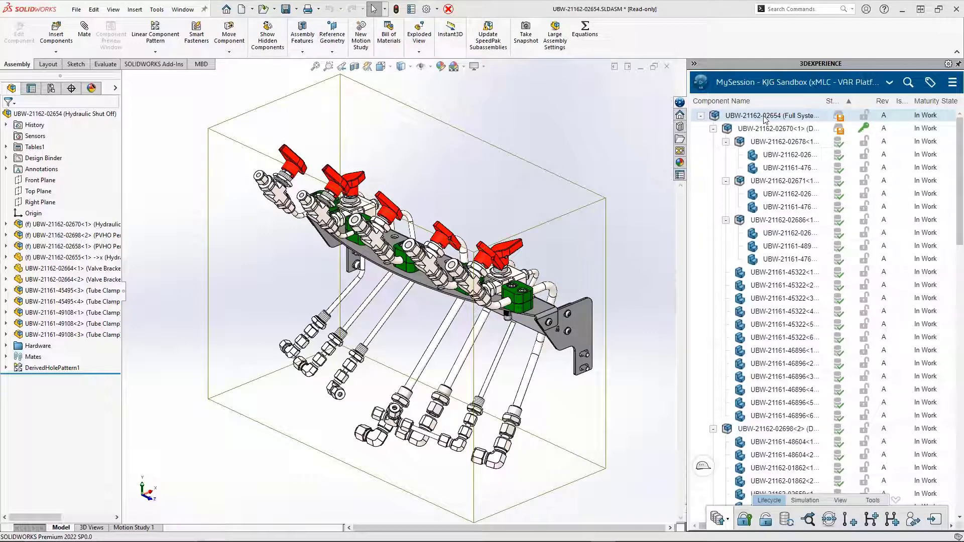
right_click(768, 115)
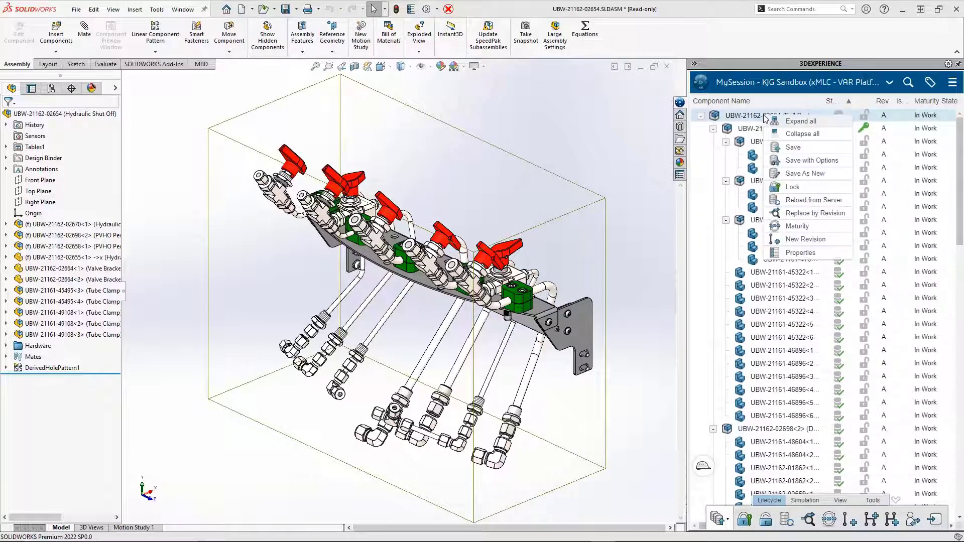
mouse_move(808, 149)
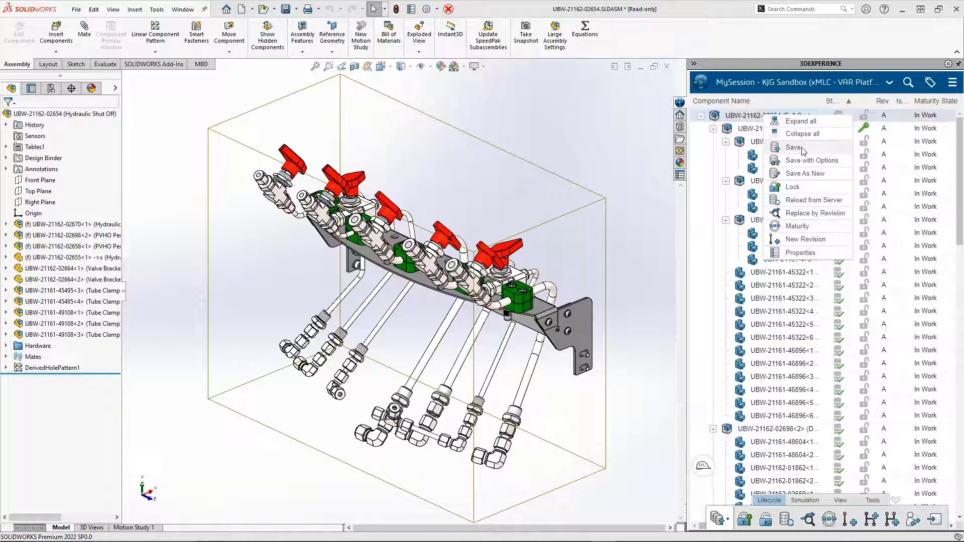
click(794, 147)
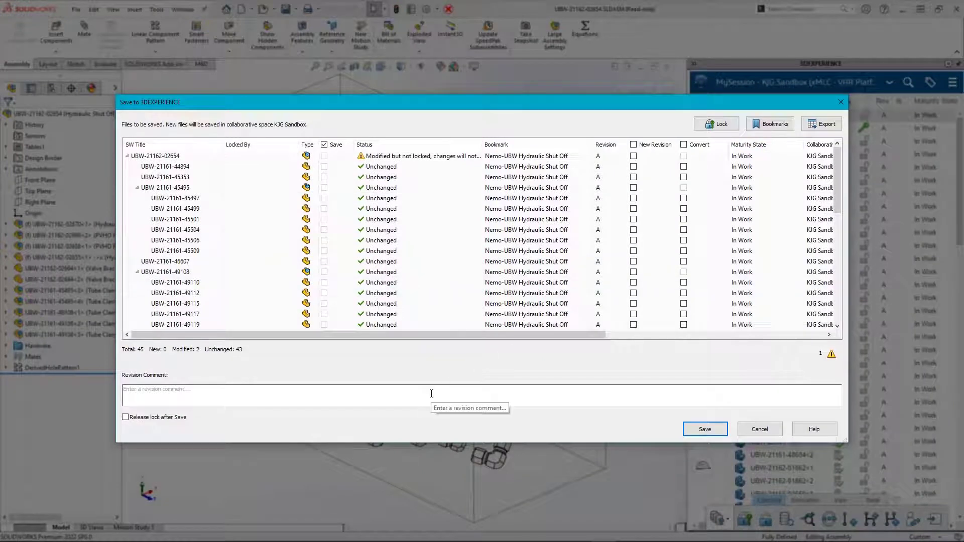
click(705, 429)
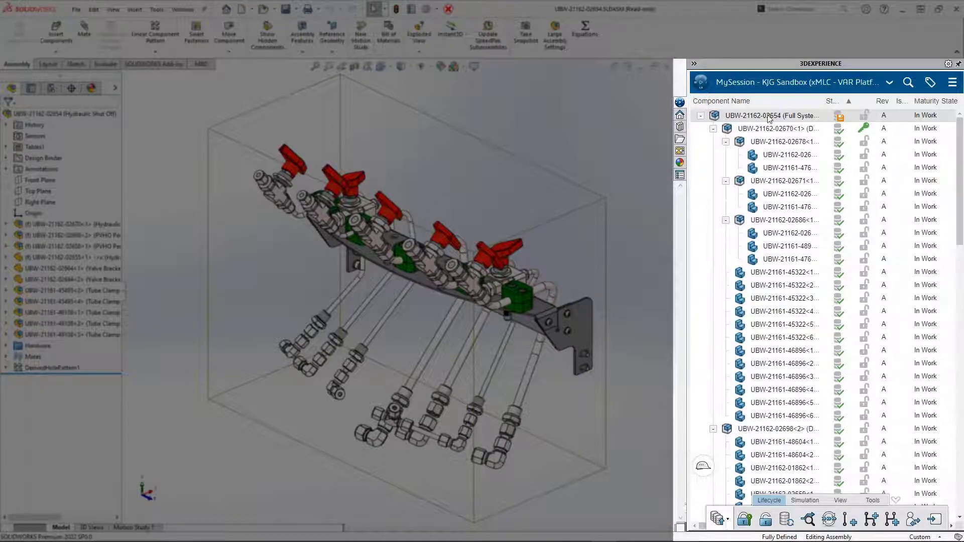
click(776, 128)
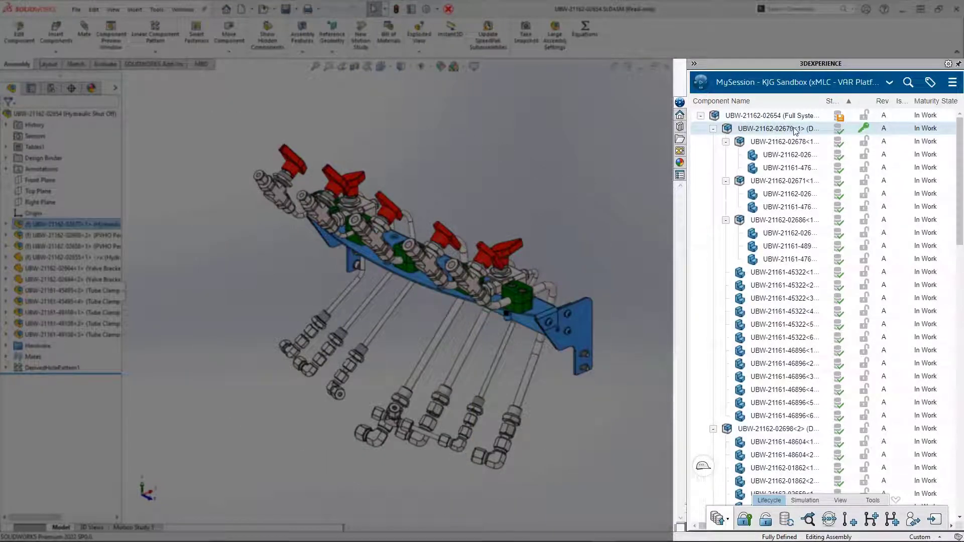
right_click(794, 129)
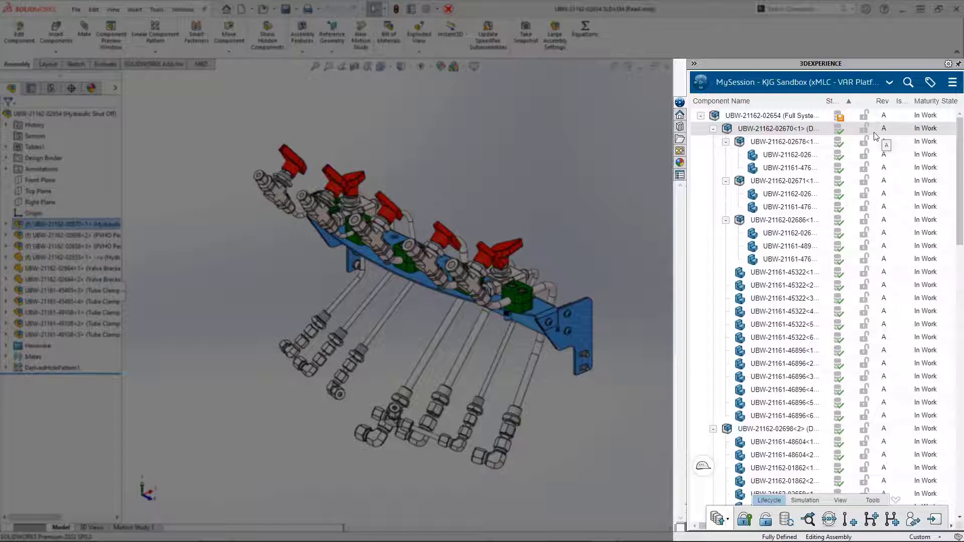
mouse_move(865, 129)
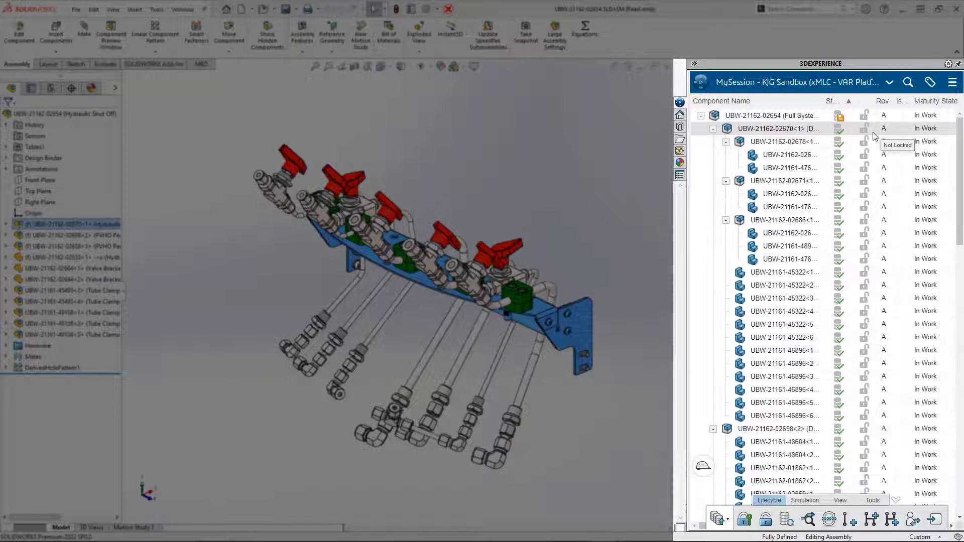
mouse_move(911, 84)
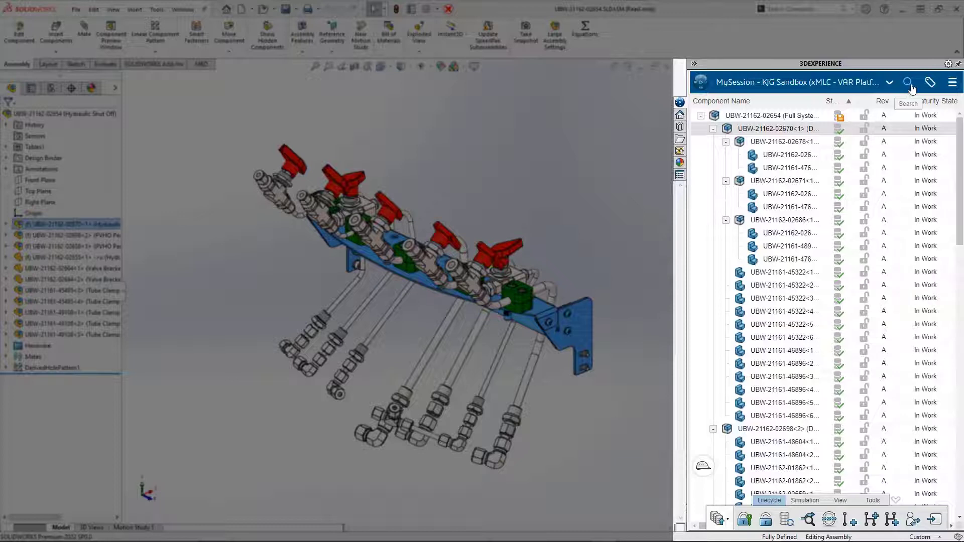
click(908, 82)
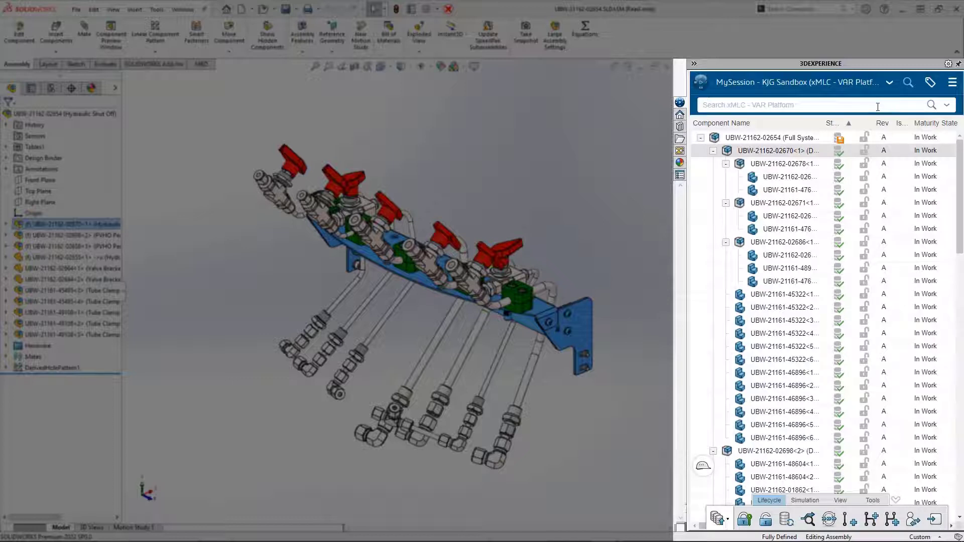
Step: Run a 3DSearch for '02670', returning five results in the 3DEXPERIENCE pane
text(028)
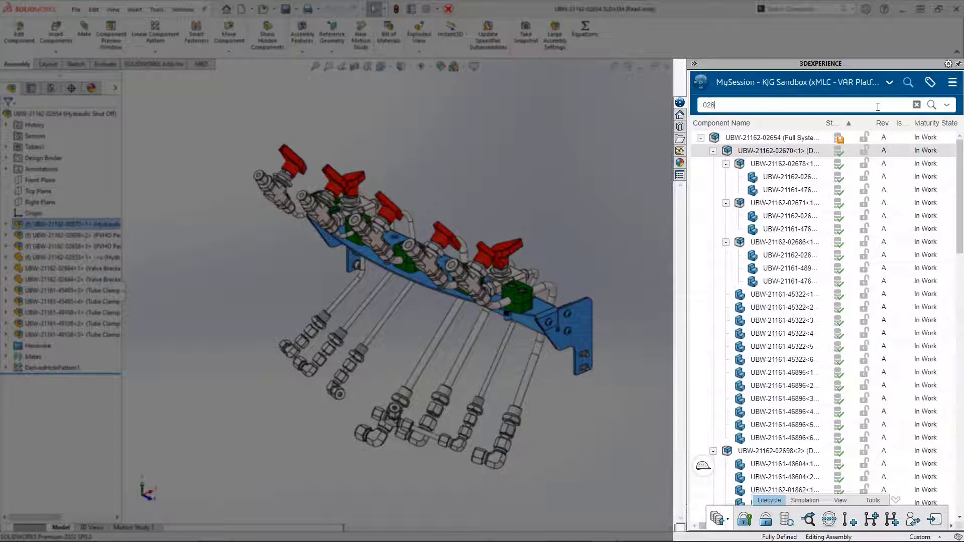
text(2670)
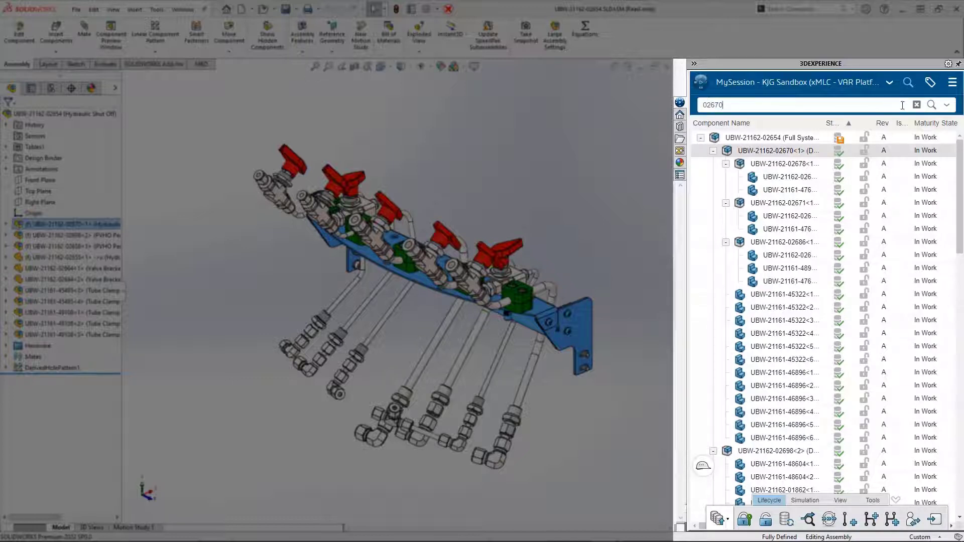
click(933, 104)
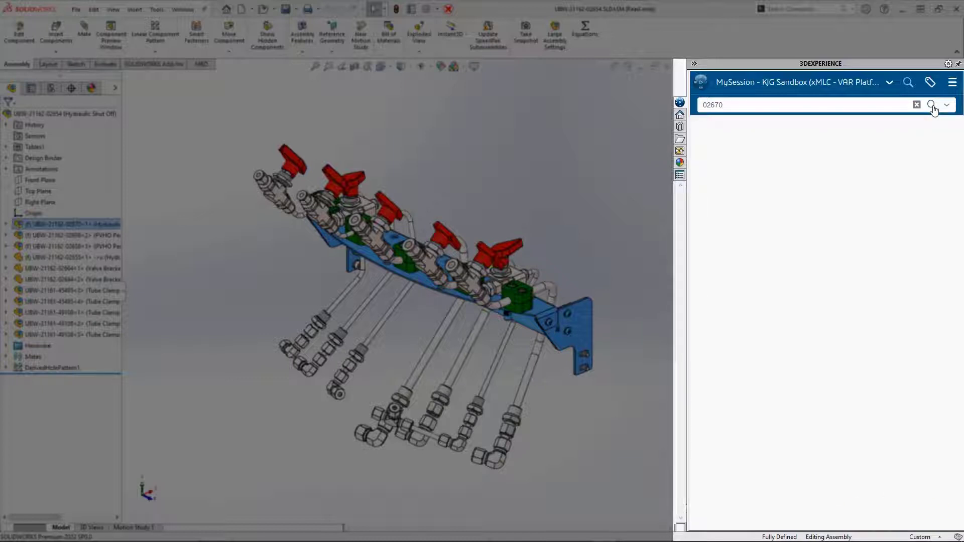
click(933, 106)
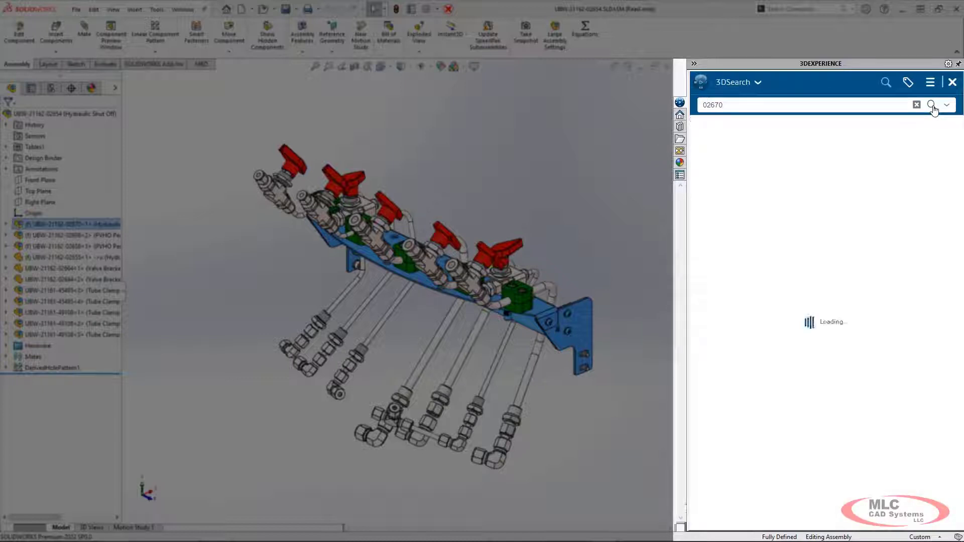
click(933, 105)
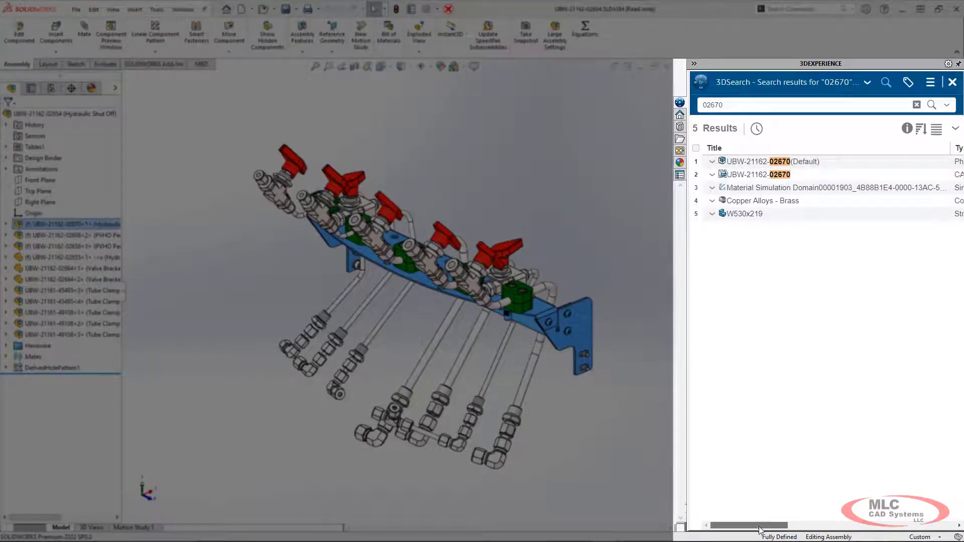
Step: Review the five results' types and bring up the search options list
scroll(right, 3)
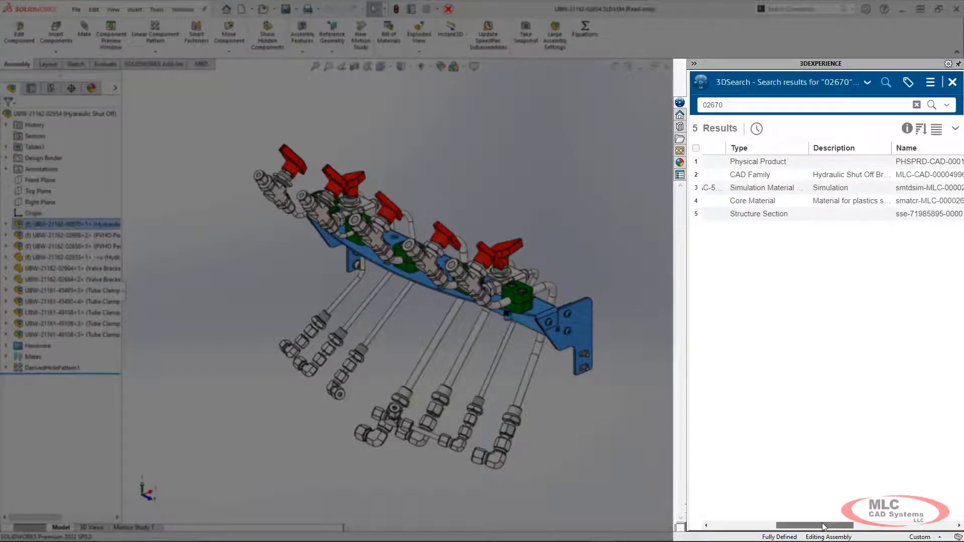
scroll(right, 3)
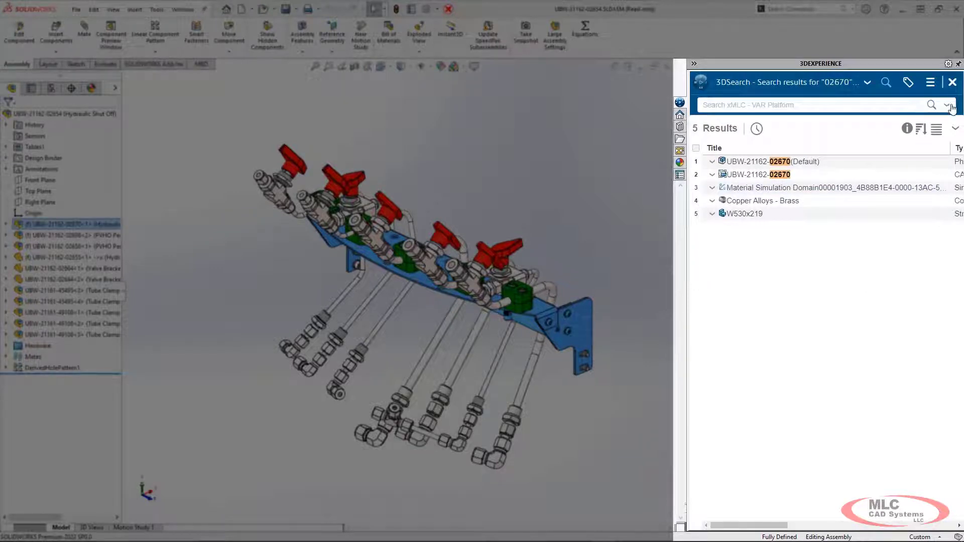
mouse_move(949, 105)
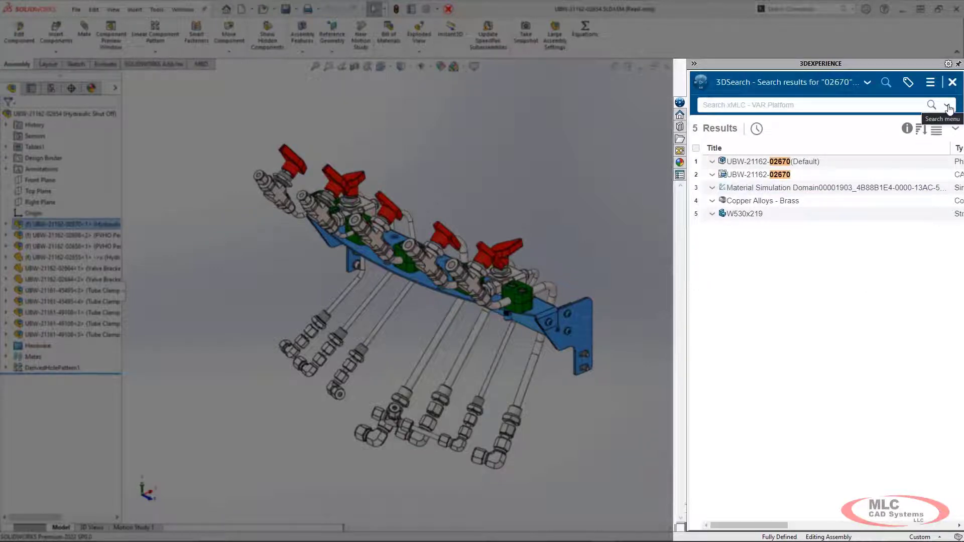
click(948, 105)
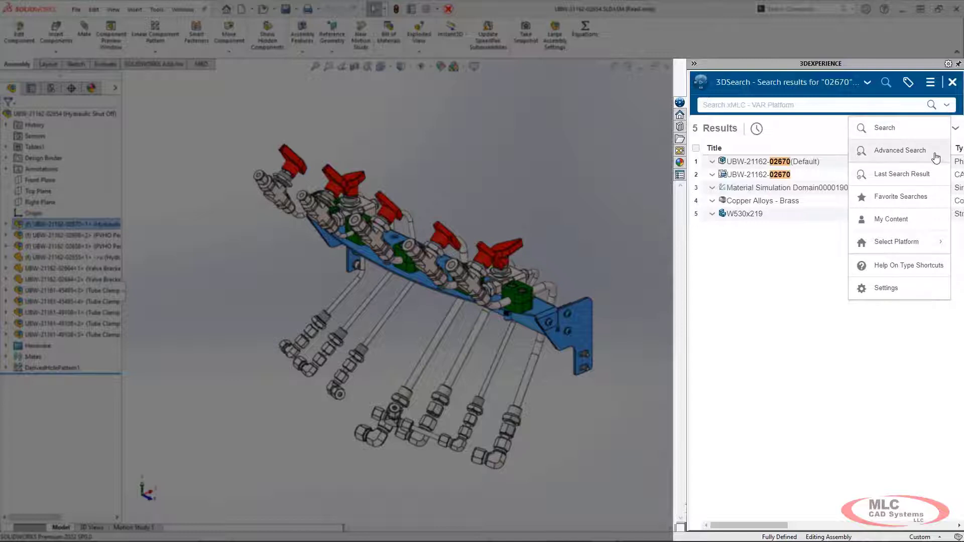
mouse_move(942, 201)
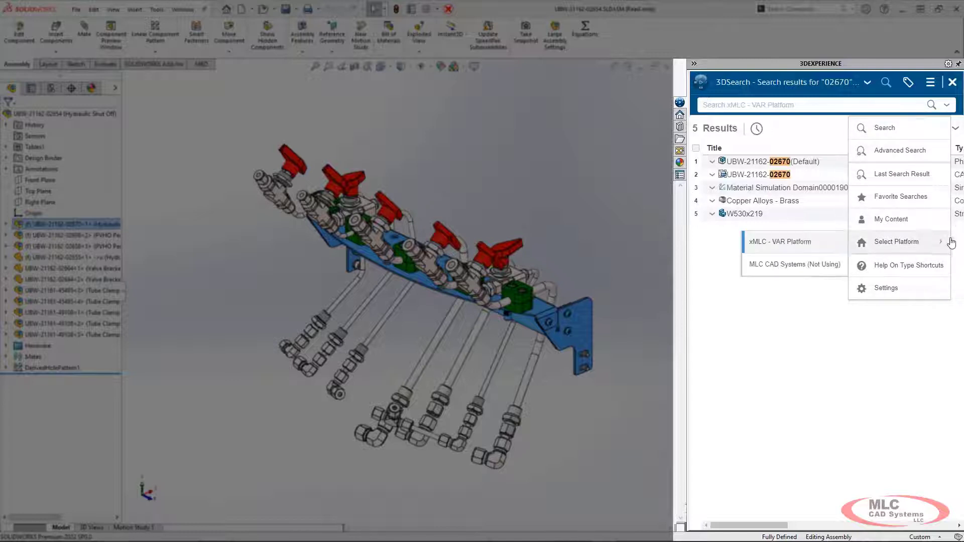
mouse_move(931, 101)
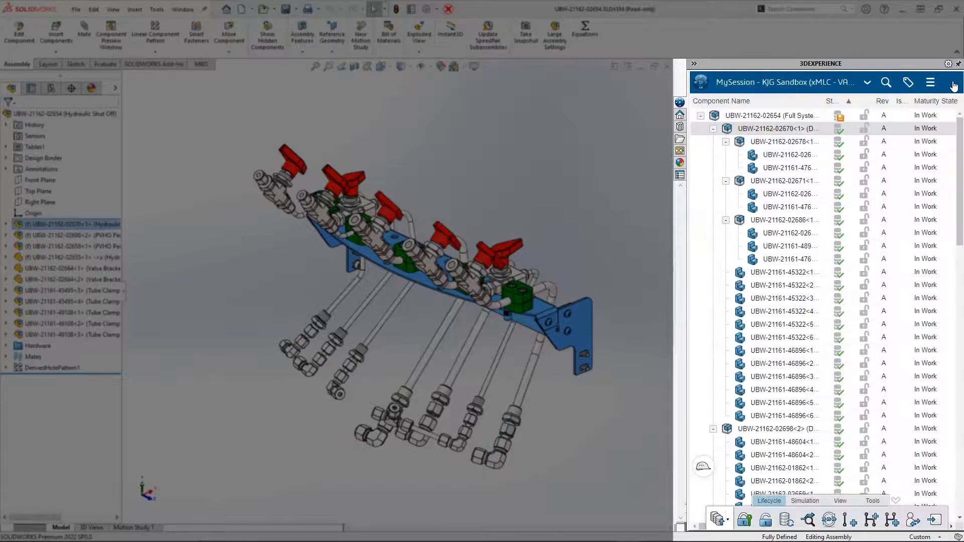
mouse_move(930, 82)
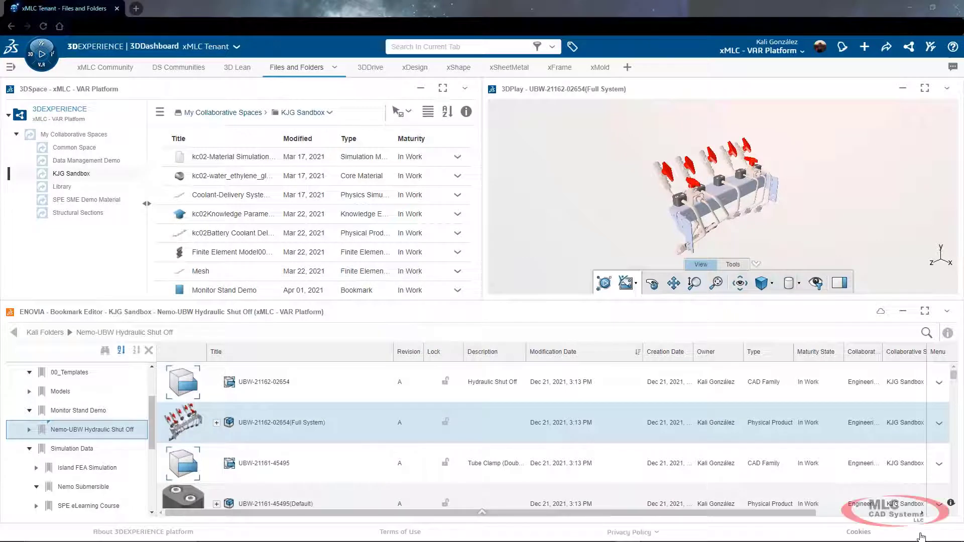
mouse_move(627, 309)
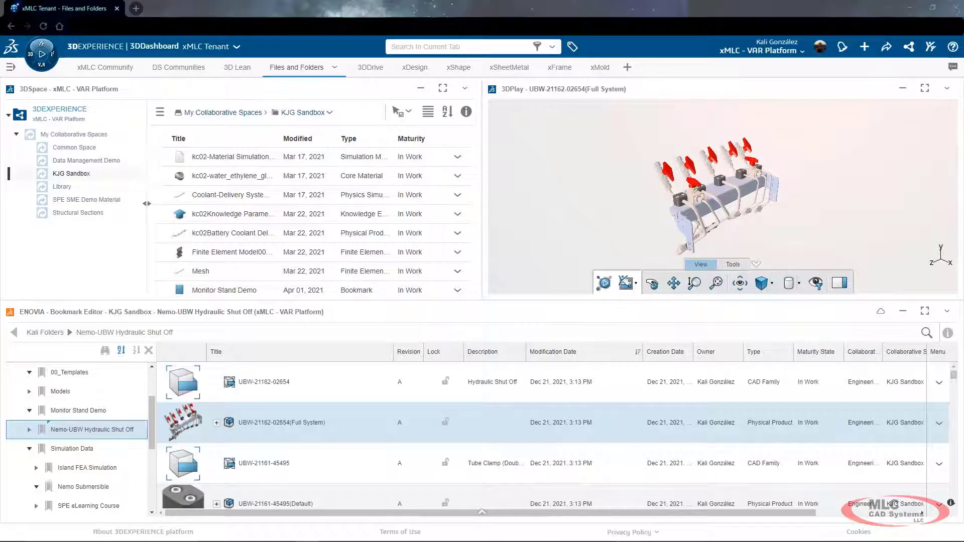
Step: Rotate the full-system preview in 3DPlay, browse the Bookmark Editor full screen, then restore the dashboard layout
drag(707, 191, 800, 204)
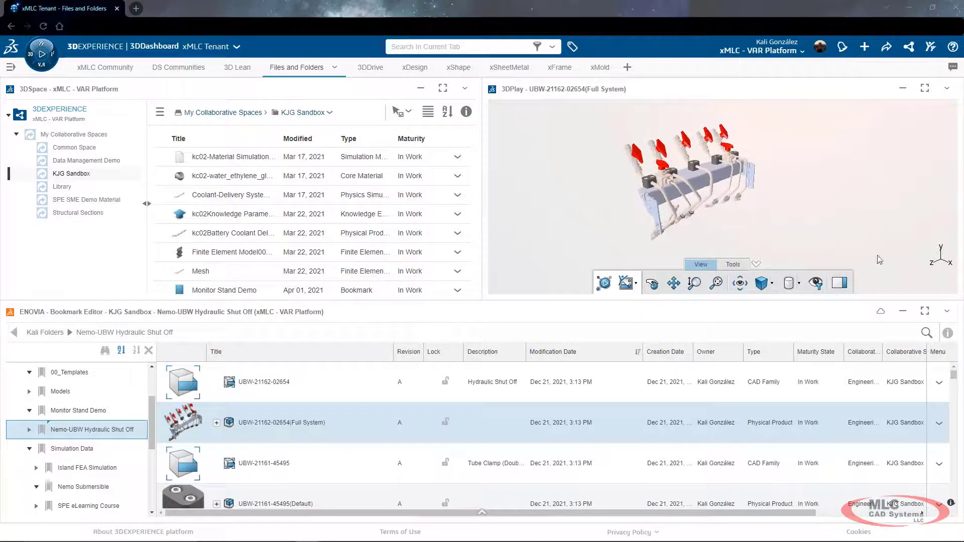
mouse_move(925, 311)
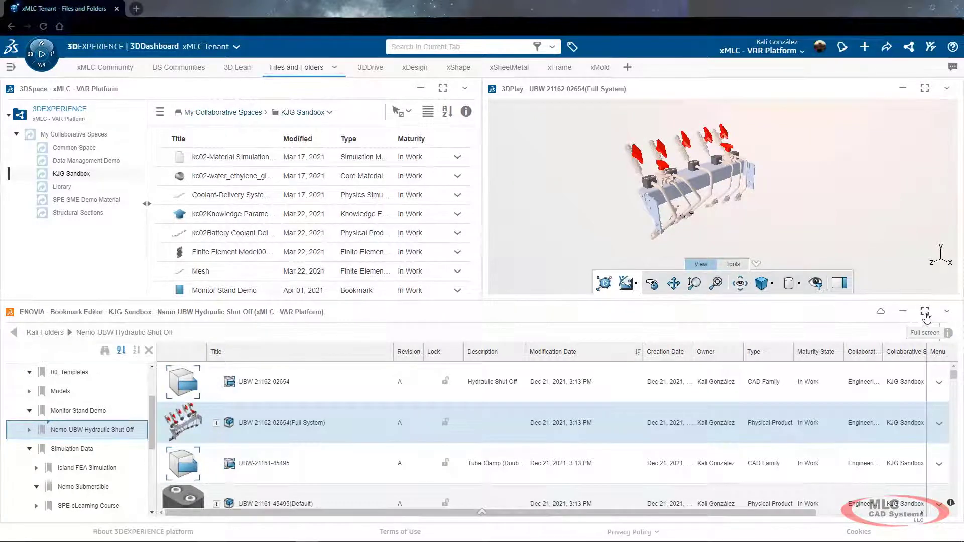
click(925, 310)
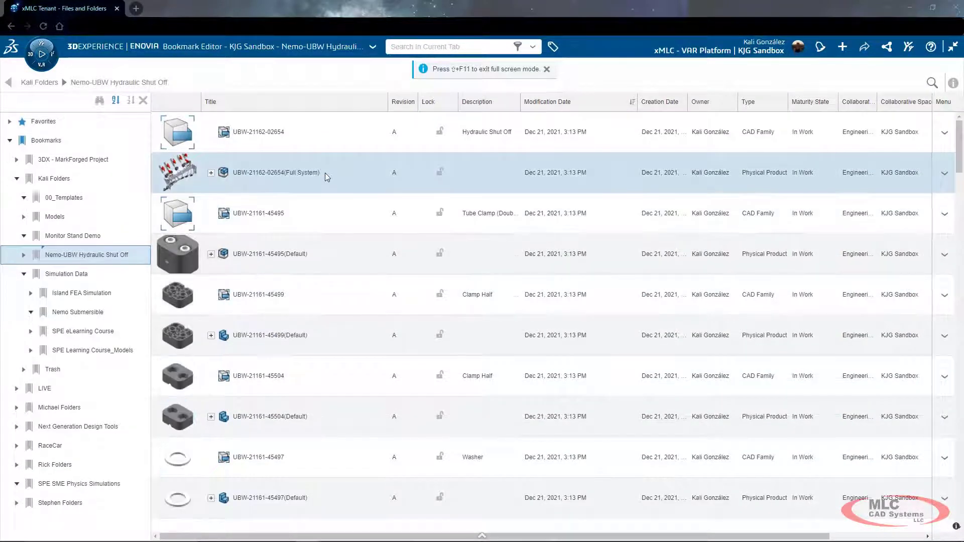
click(547, 68)
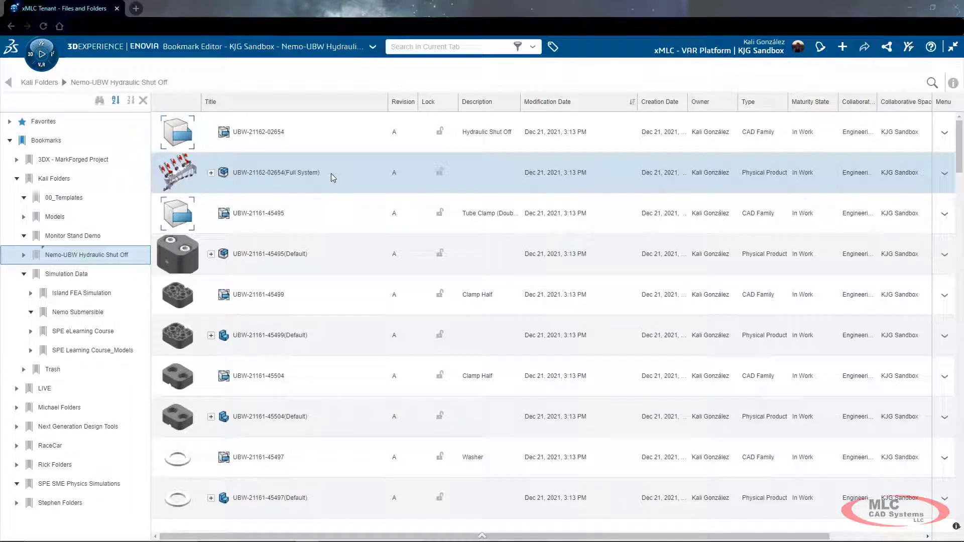
mouse_move(291, 183)
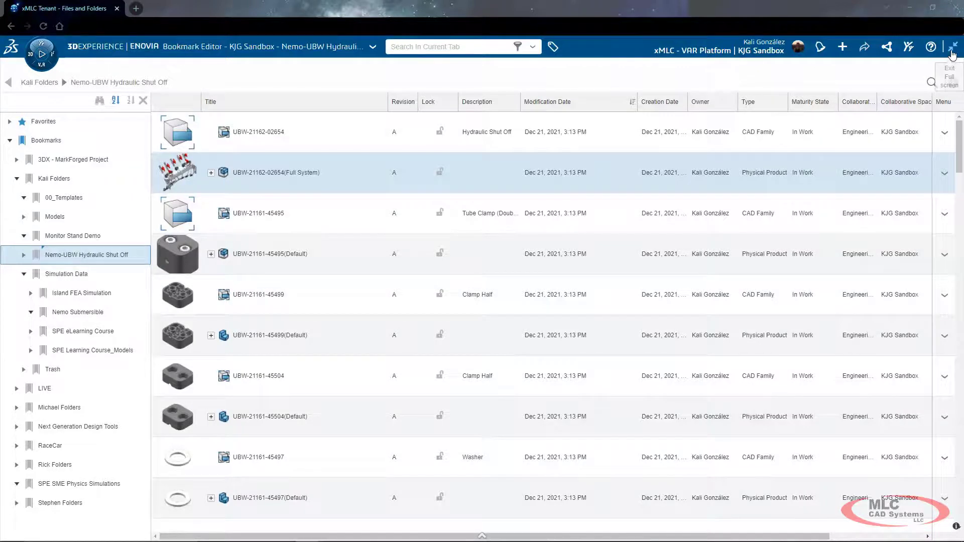
click(953, 47)
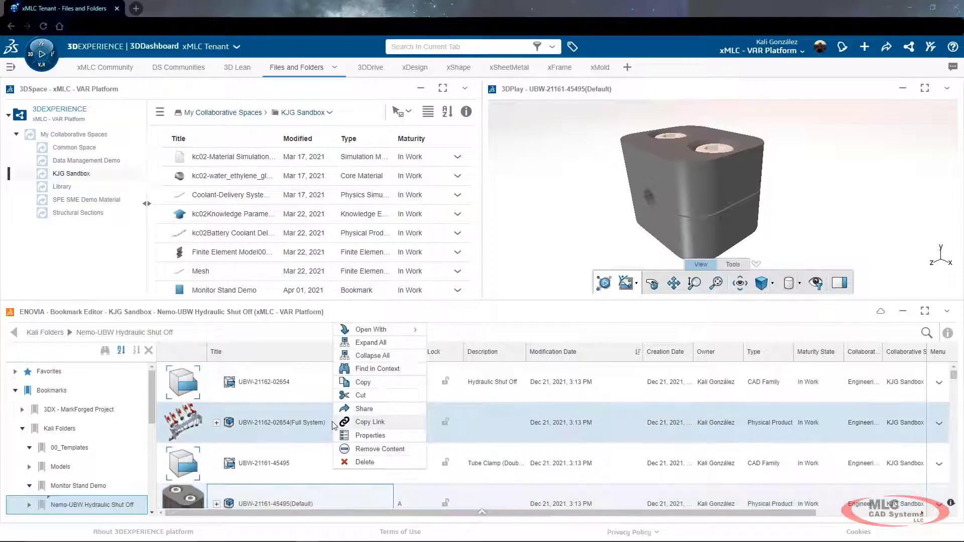
mouse_move(362, 415)
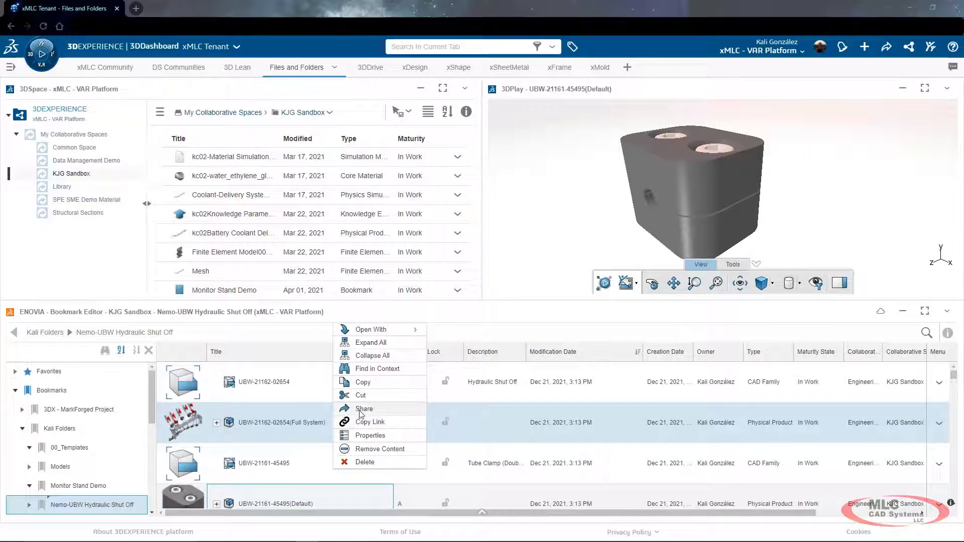
mouse_move(365, 414)
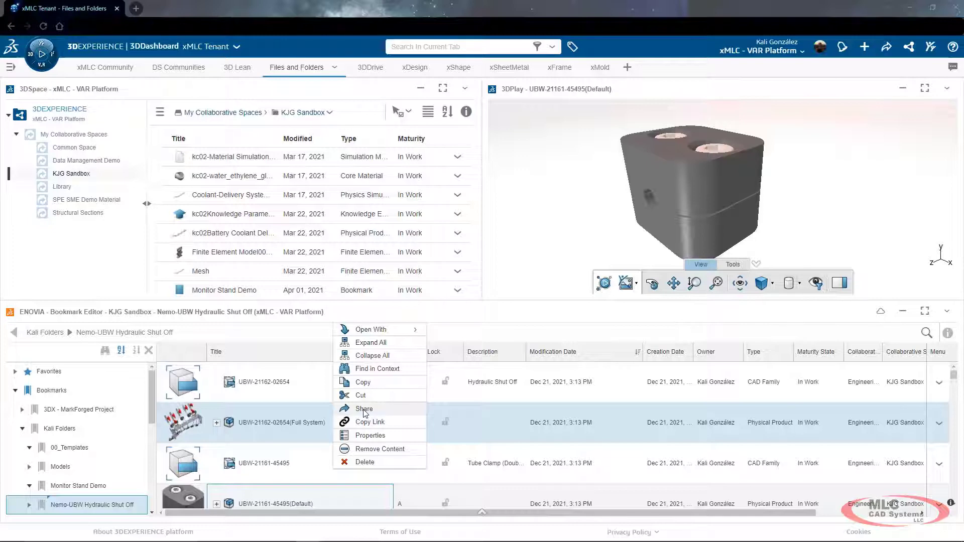
click(365, 414)
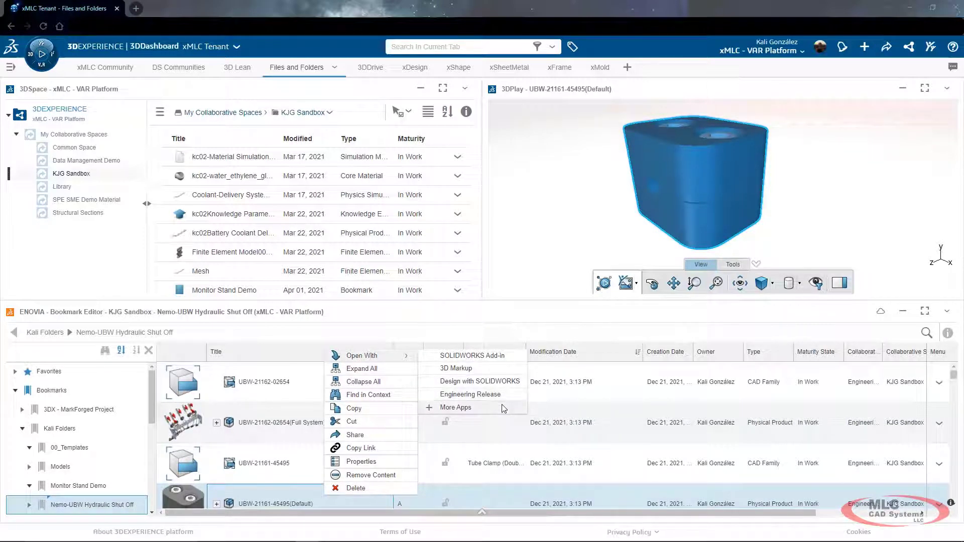
mouse_move(494, 412)
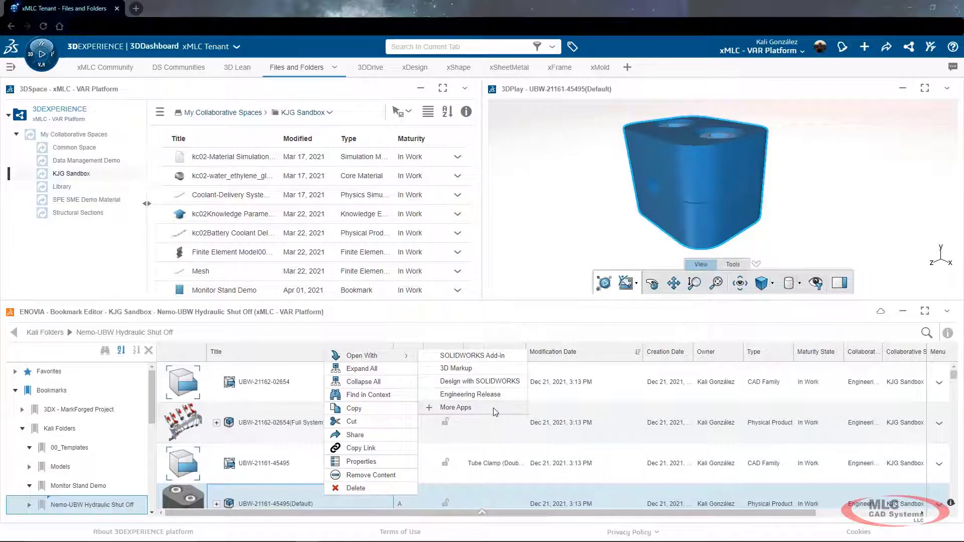
mouse_move(364, 382)
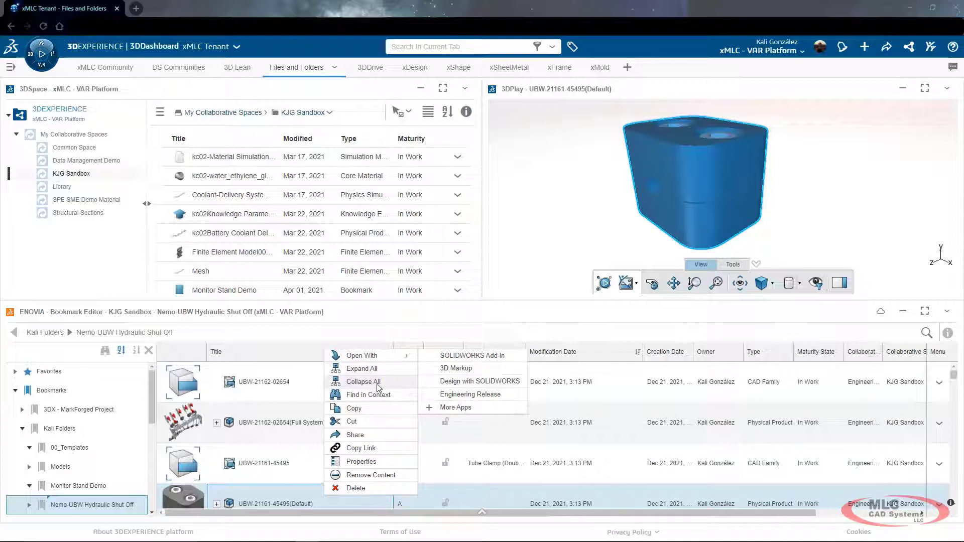